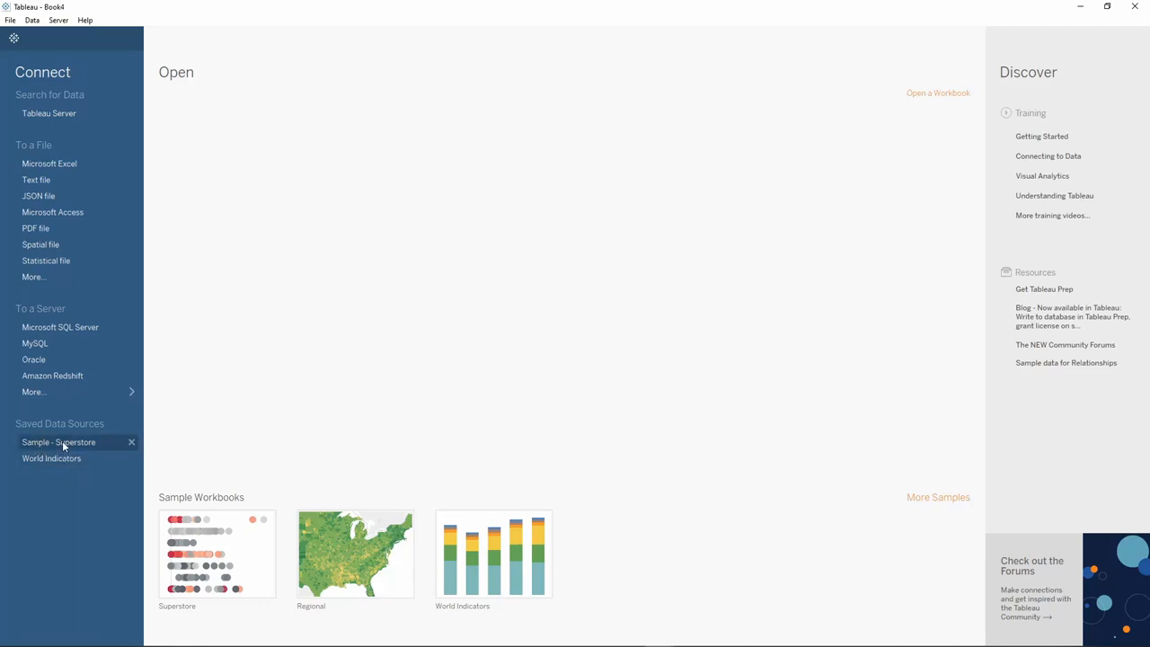
Connect to the Sample - Superstore saved data source in a new worksheet
{"action": "left_click", "coordinate": [58, 441]}
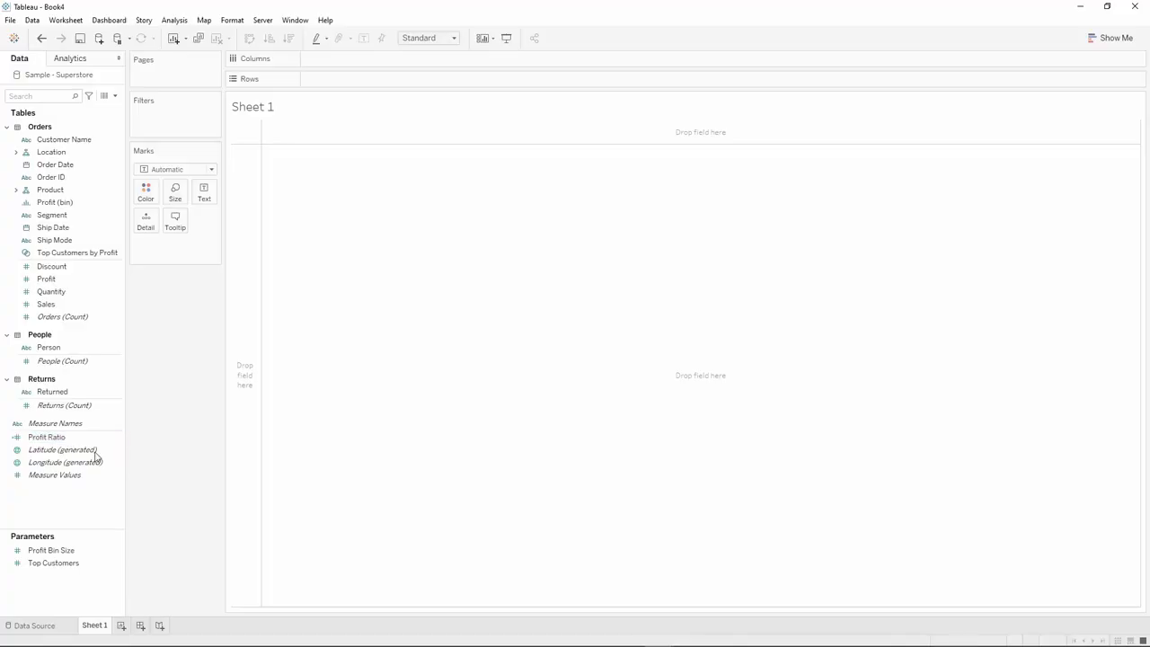
{"action": "mouse_move", "coordinate": [153, 316]}
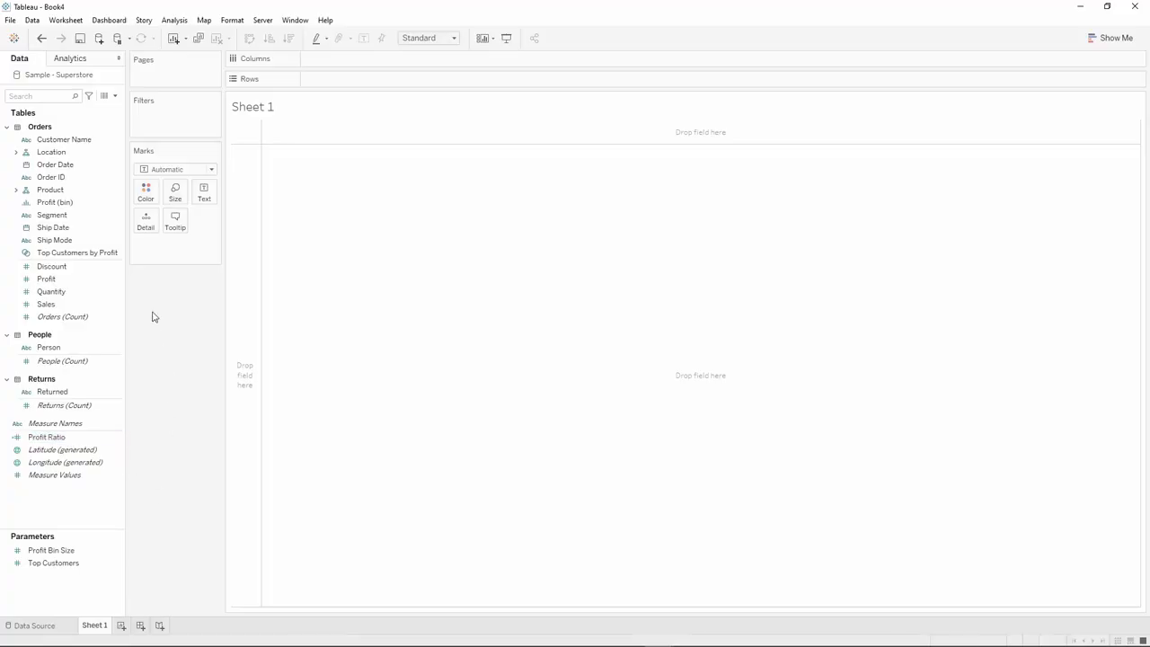
{"action": "mouse_move", "coordinate": [141, 352]}
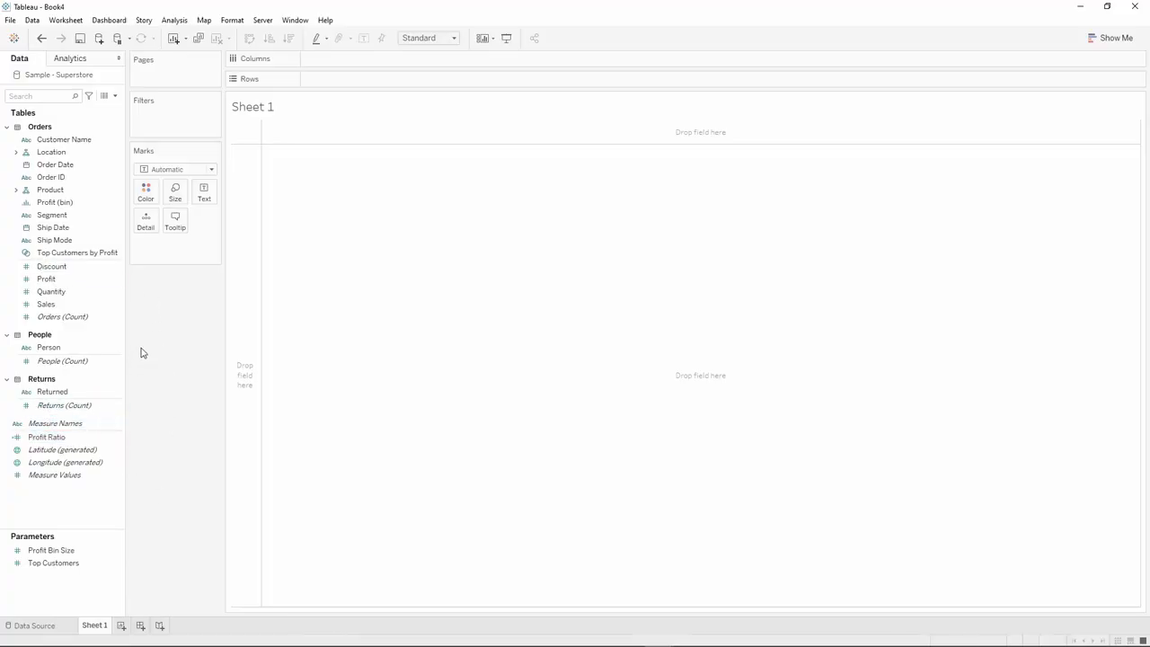
{"action": "mouse_move", "coordinate": [239, 208]}
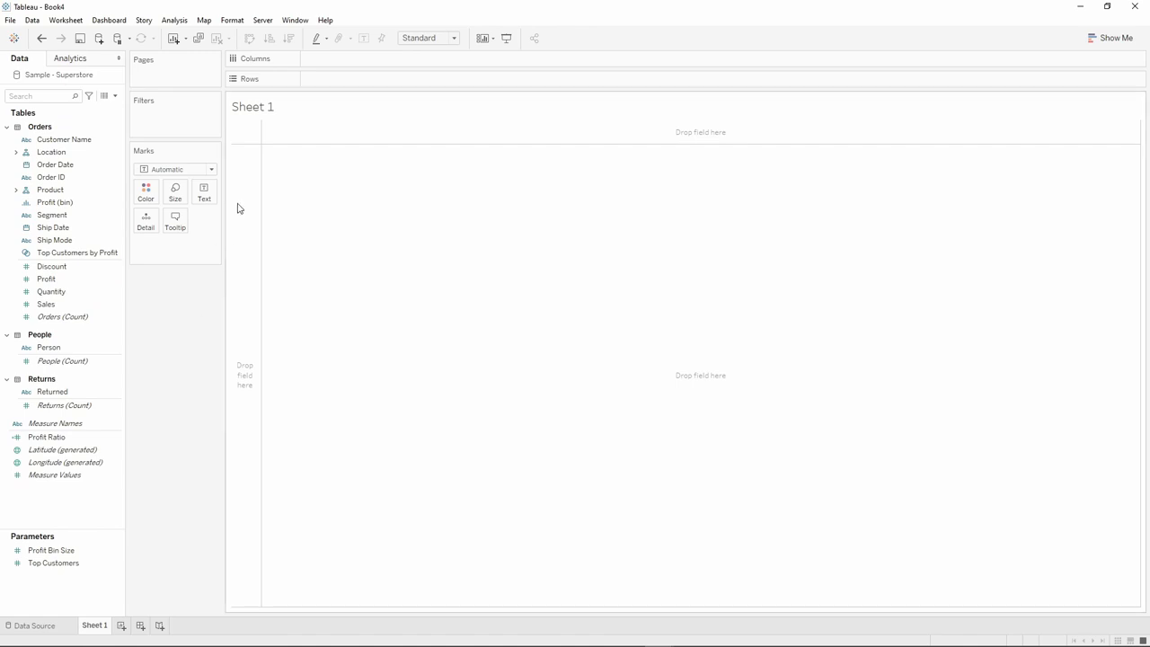
Change the Marks card mark type from Automatic to Pie
{"action": "left_click", "coordinate": [210, 169]}
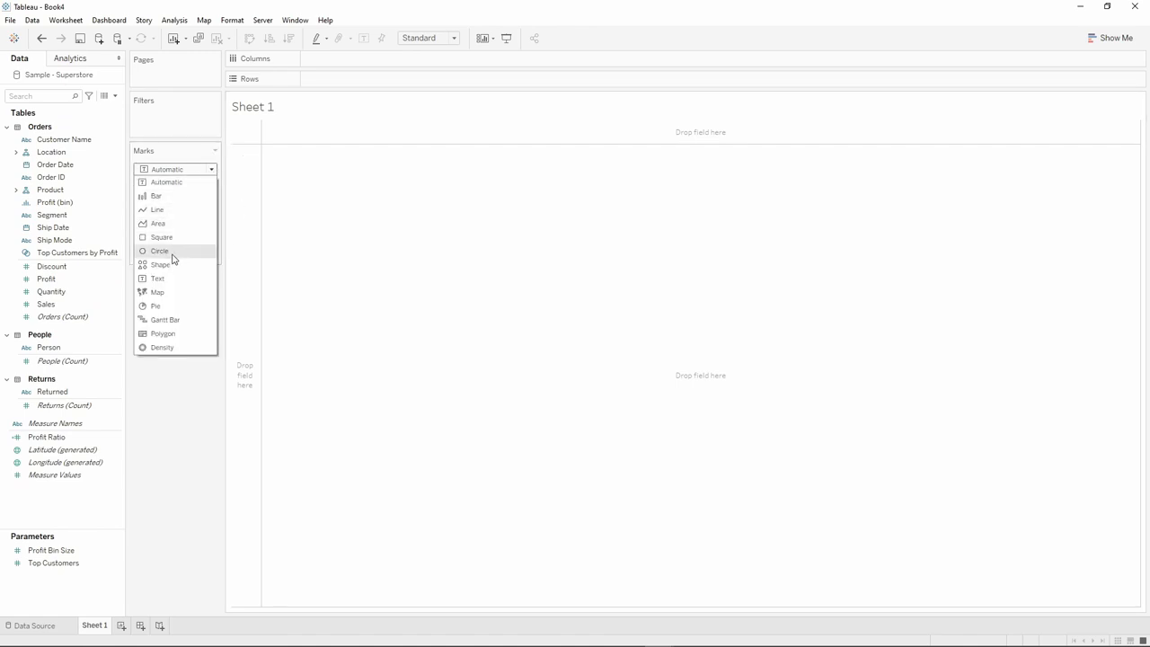
{"action": "mouse_move", "coordinate": [156, 305]}
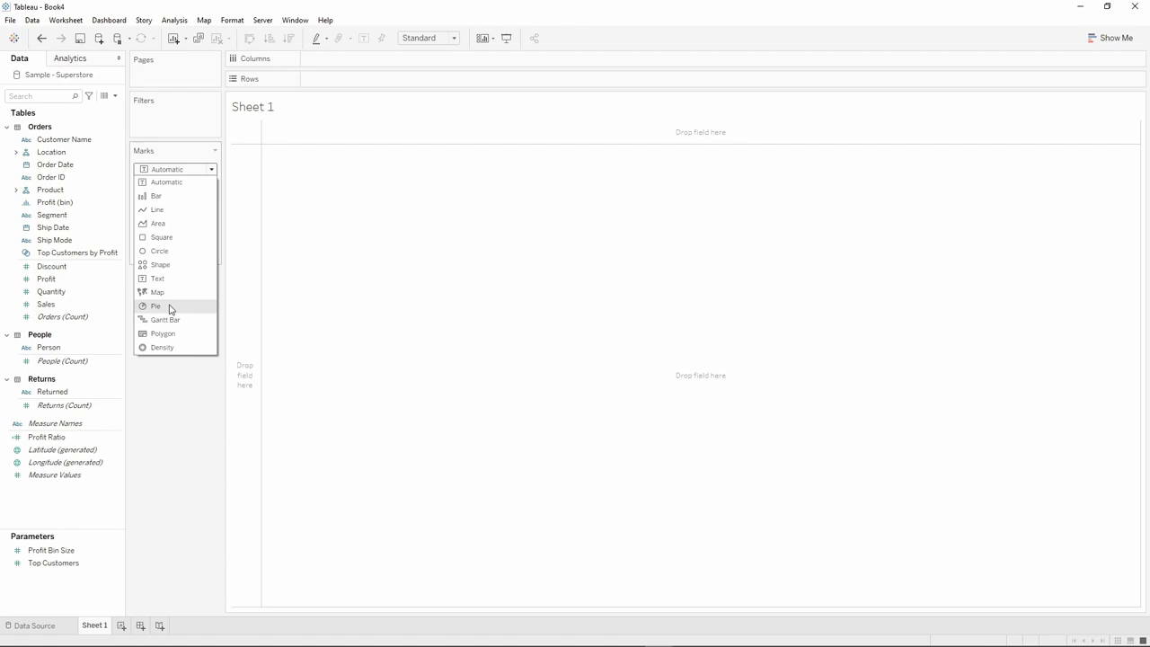
{"action": "left_click", "coordinate": [155, 305]}
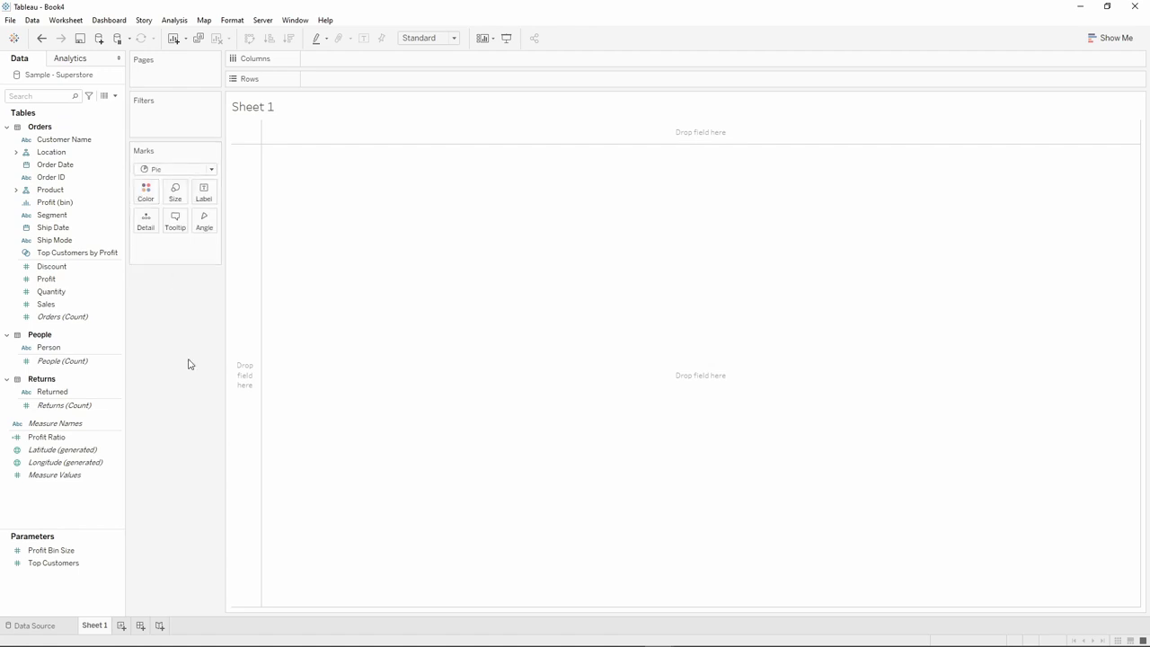
{"action": "left_click", "coordinate": [46, 279]}
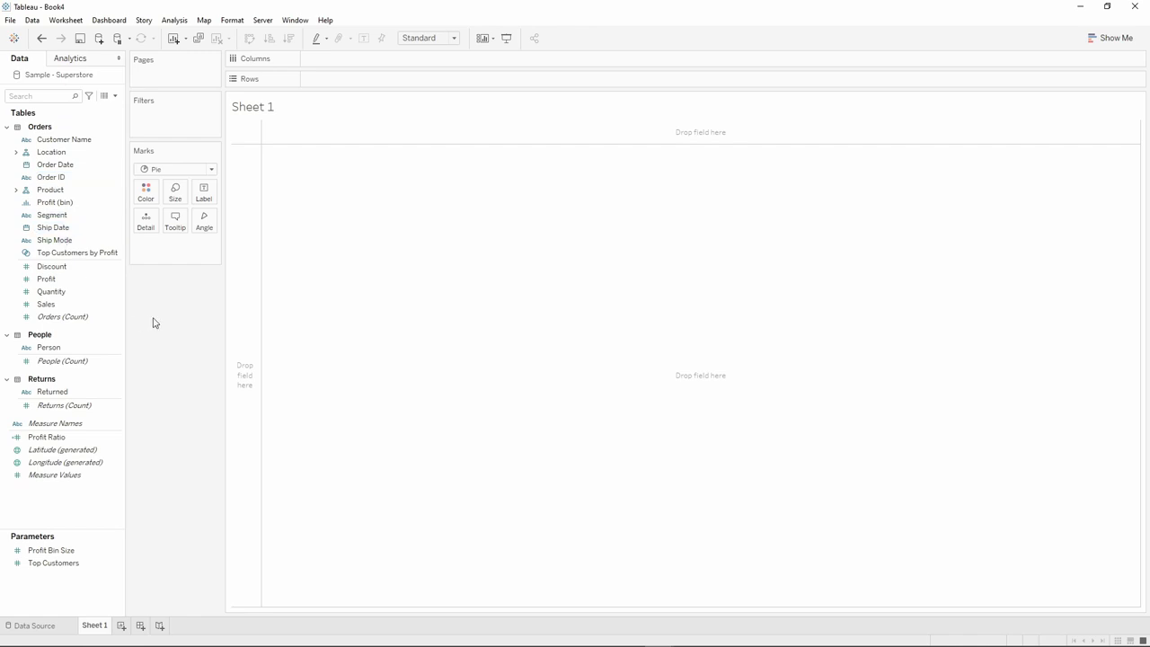
Drop Segment on Color so the pie splits into Consumer, Corporate and Home Office
{"action": "left_click", "coordinate": [51, 214]}
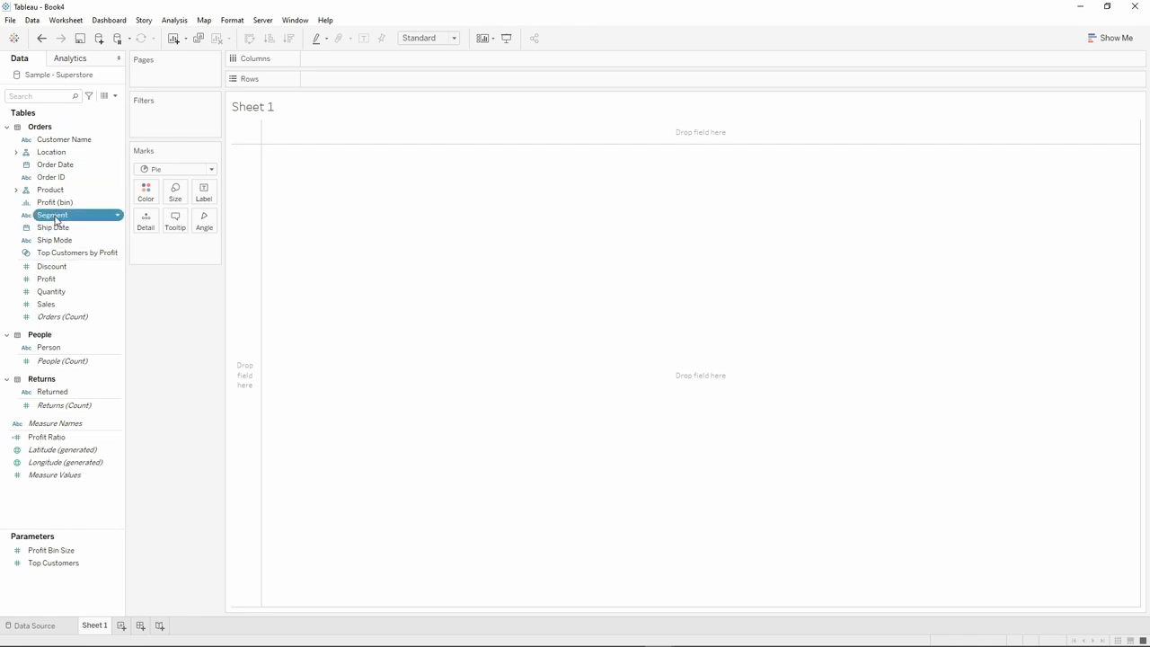
{"action": "left_click_drag", "start_coordinate": [52, 215], "coordinate": [146, 244]}
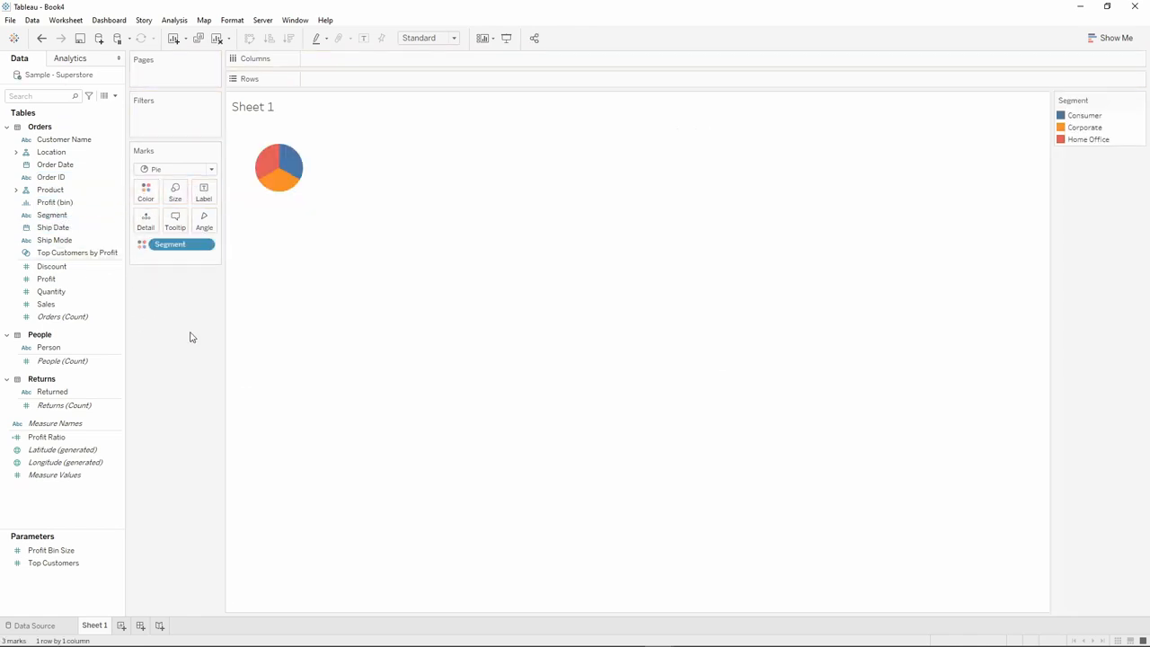
{"action": "left_click", "coordinate": [46, 303]}
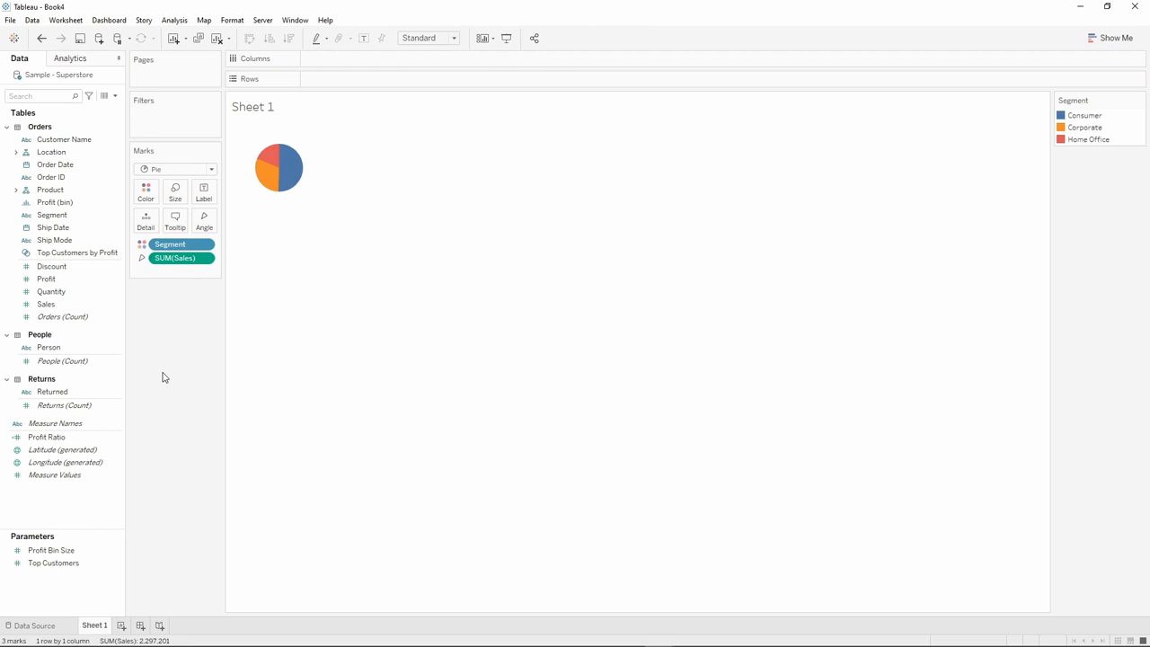
{"action": "mouse_move", "coordinate": [183, 341]}
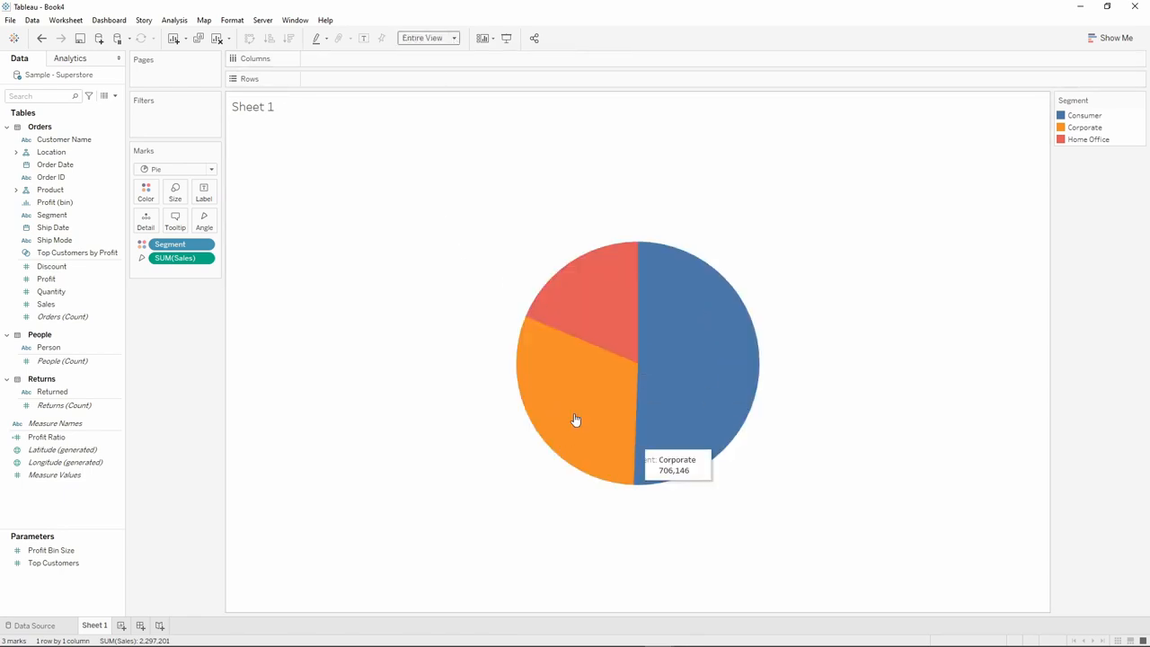
{"action": "mouse_move", "coordinate": [176, 340]}
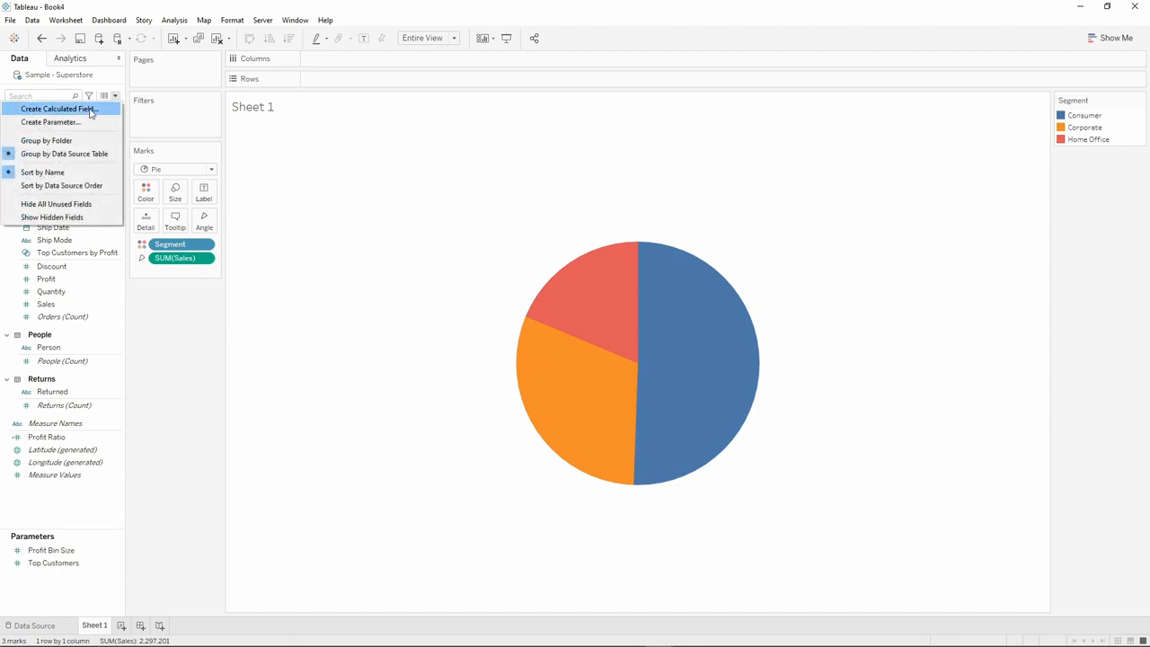
Create a calculated field 'Number of Record' with formula 1
{"action": "left_click", "coordinate": [58, 109]}
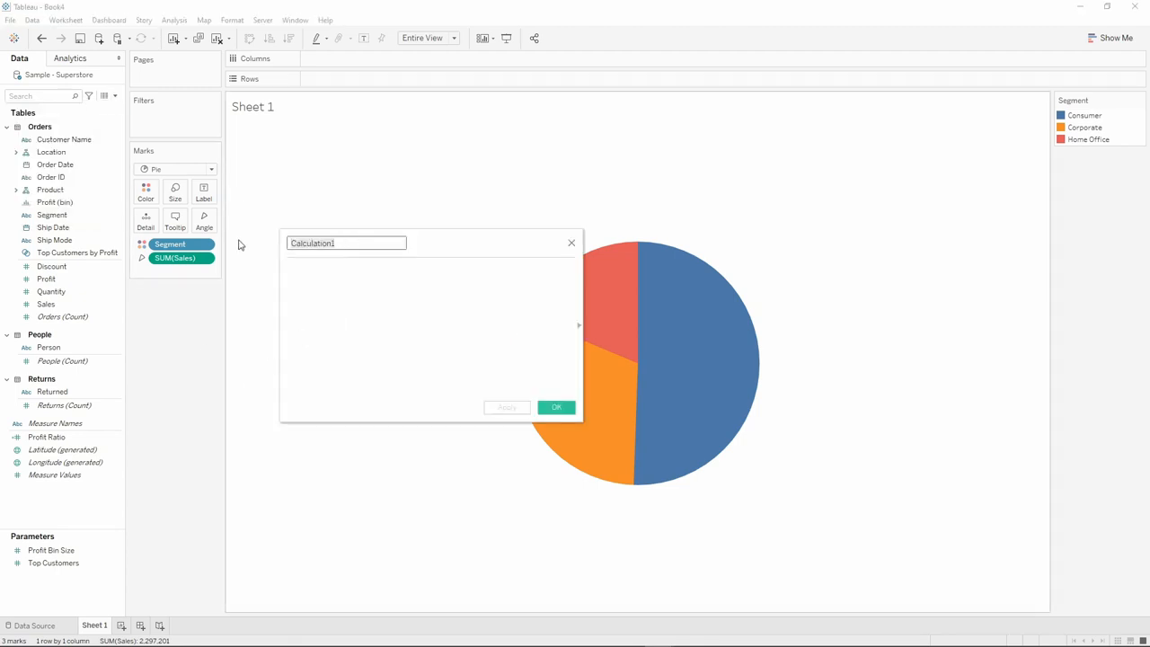
{"action": "type", "text": "Number of Record"}
{"action": "left_click", "coordinate": [430, 330]}
{"action": "type", "text": "1"}
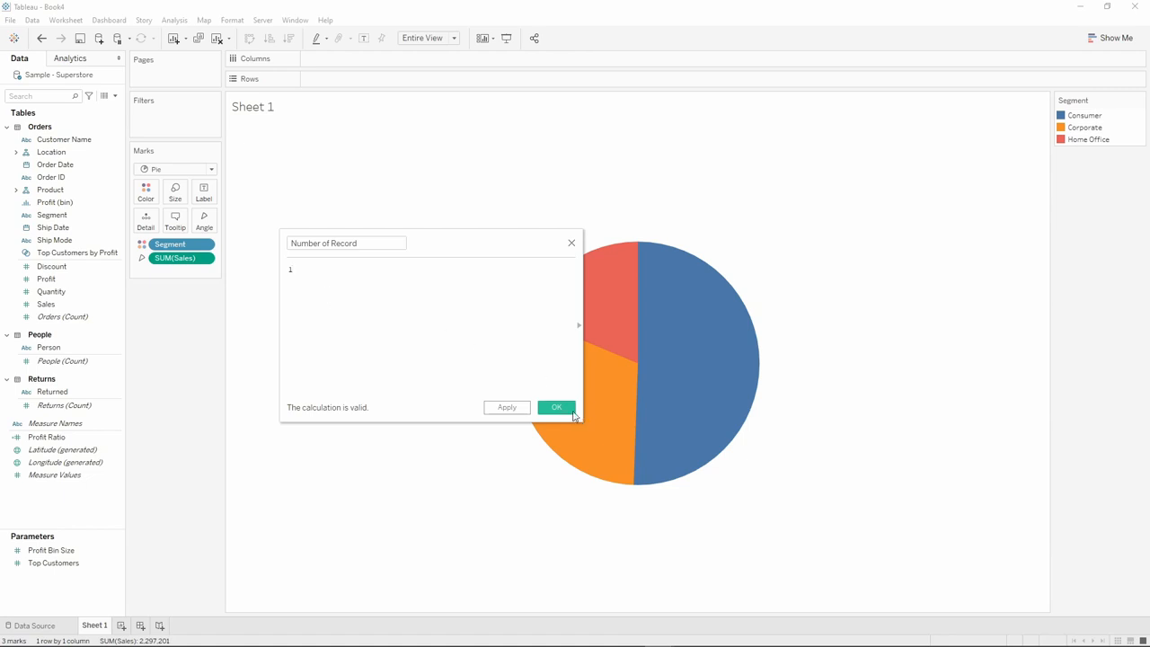
{"action": "mouse_move", "coordinate": [556, 407]}
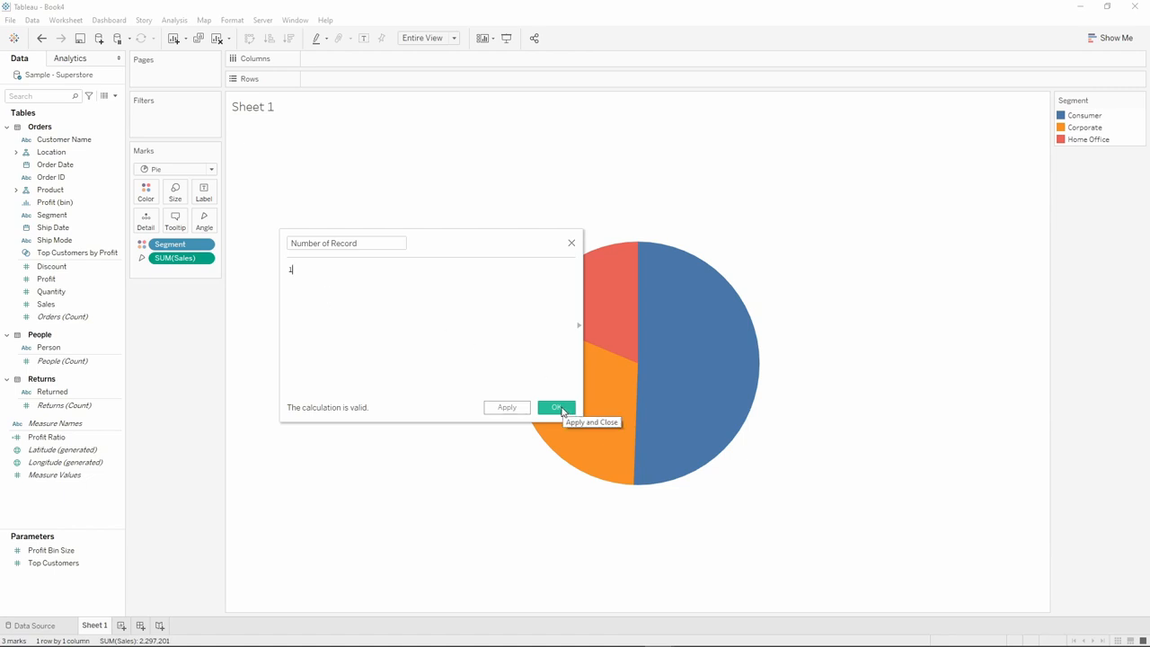
{"action": "left_click", "coordinate": [556, 407]}
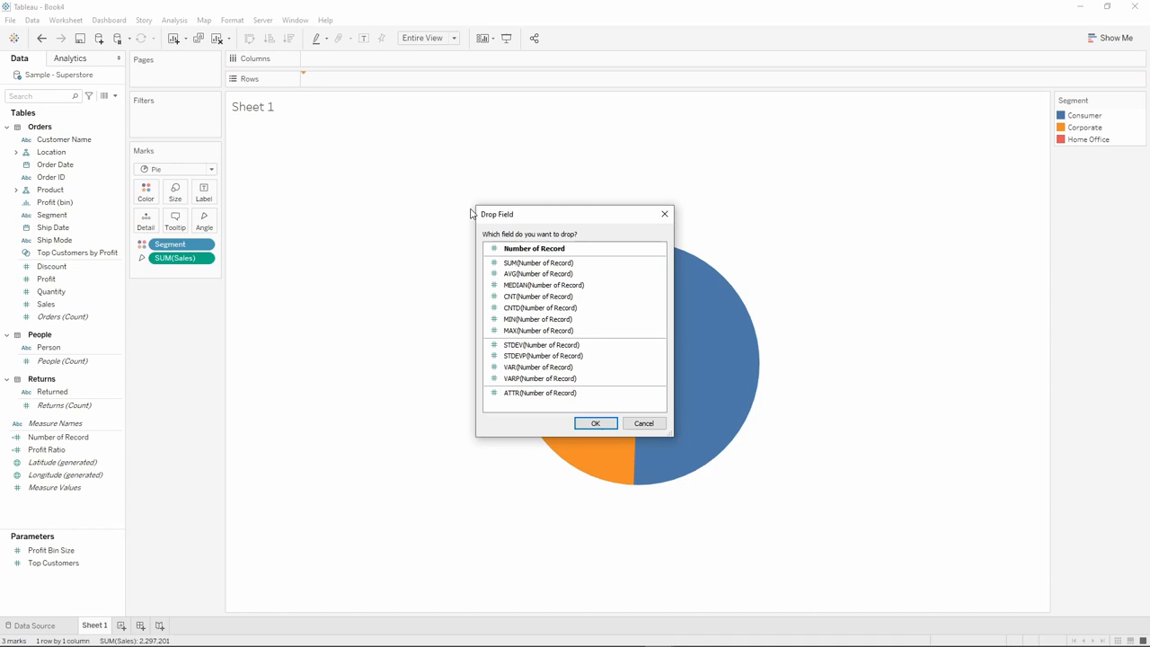
Place MIN(Number of Record) on Rows, putting the pie at 1 on a vertical axis
{"action": "left_click_drag", "start_coordinate": [573, 214], "coordinate": [414, 142]}
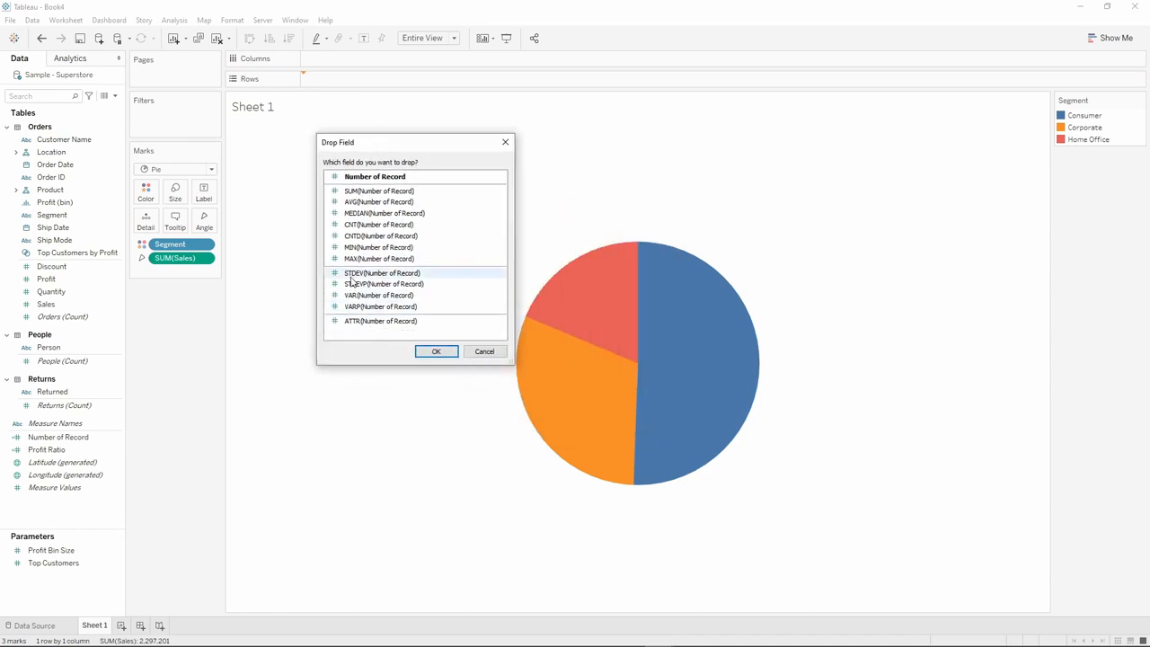
{"action": "mouse_move", "coordinate": [377, 258]}
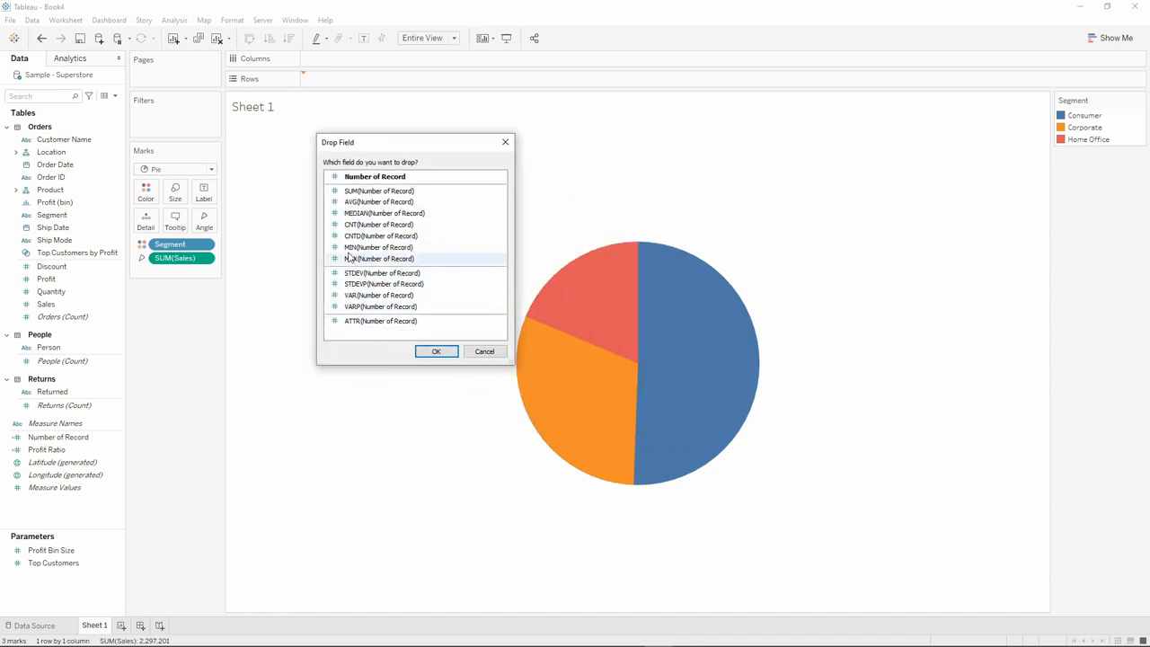
{"action": "left_click", "coordinate": [378, 247]}
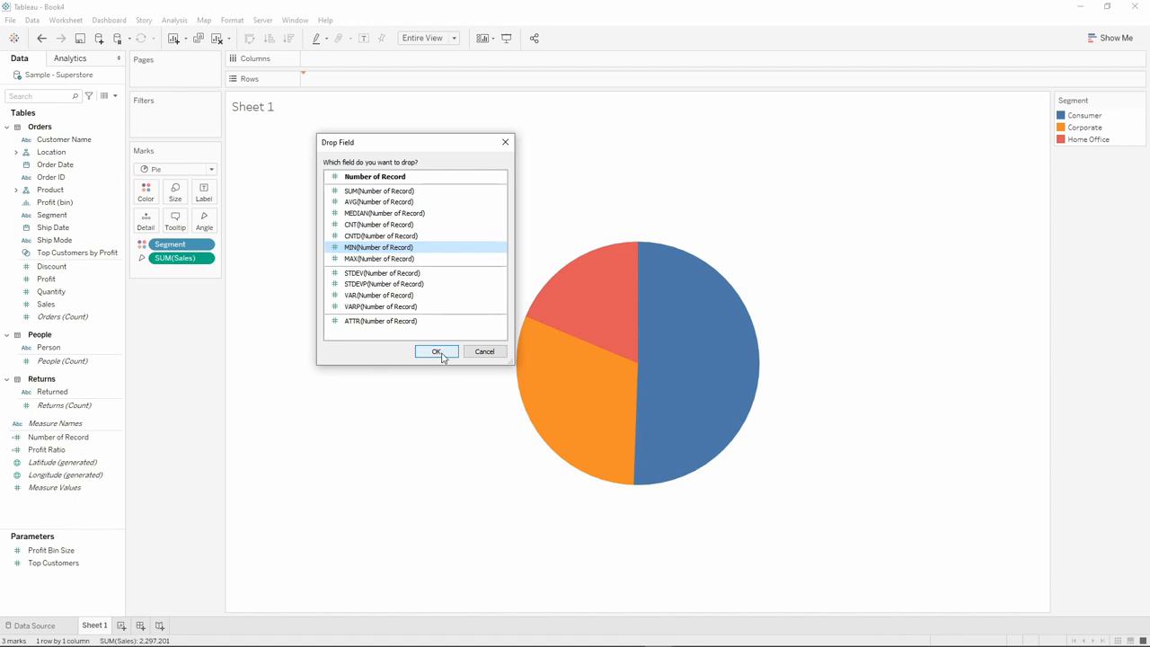
{"action": "left_click", "coordinate": [435, 351]}
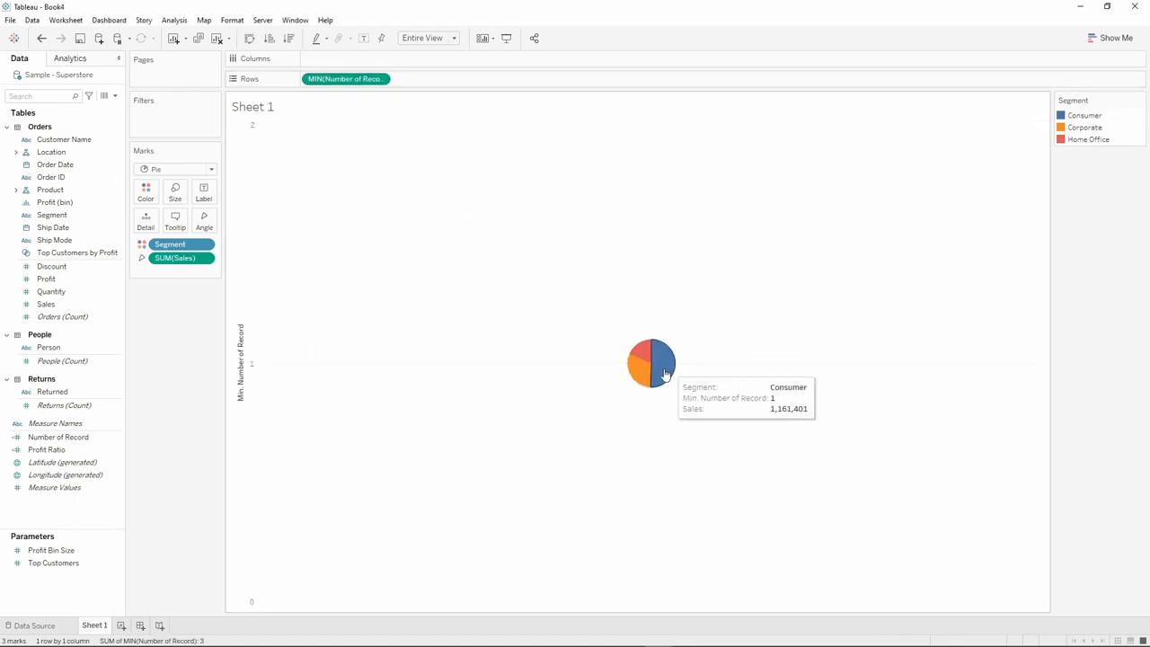
{"action": "mouse_move", "coordinate": [432, 188]}
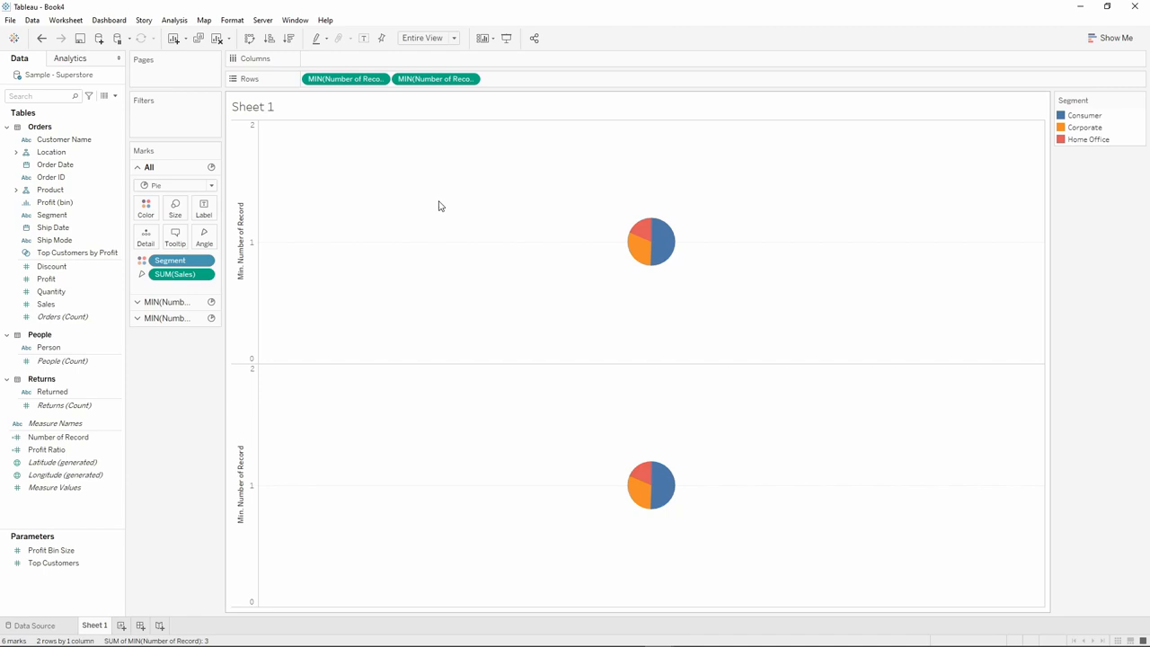
{"action": "mouse_move", "coordinate": [642, 279]}
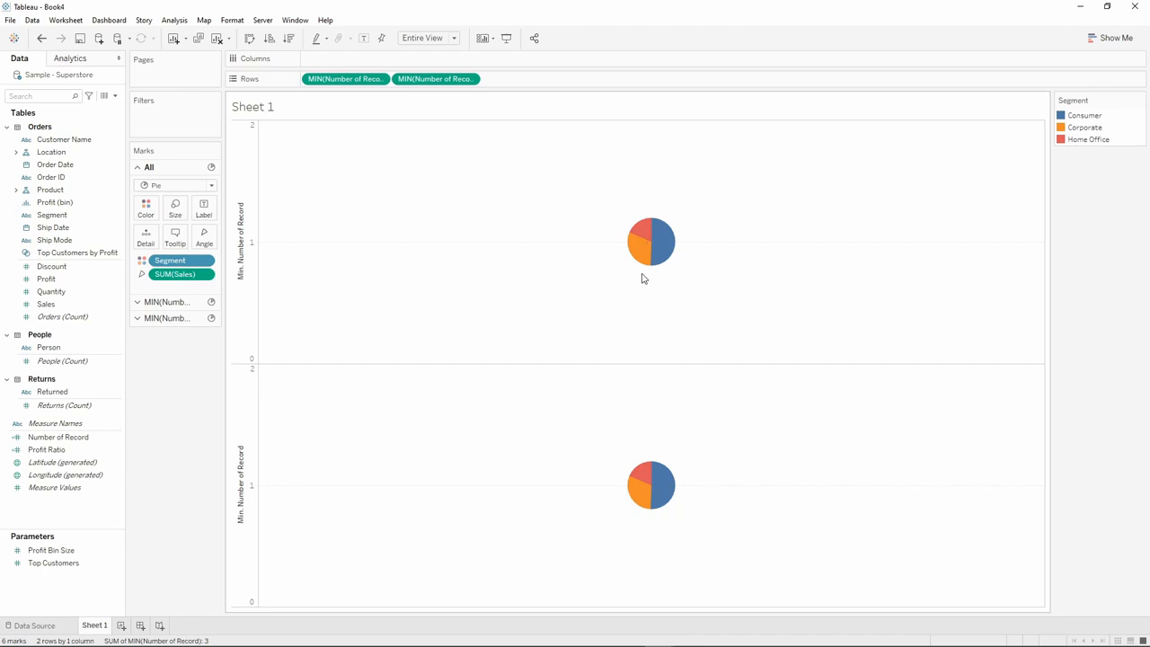
{"action": "mouse_move", "coordinate": [655, 485]}
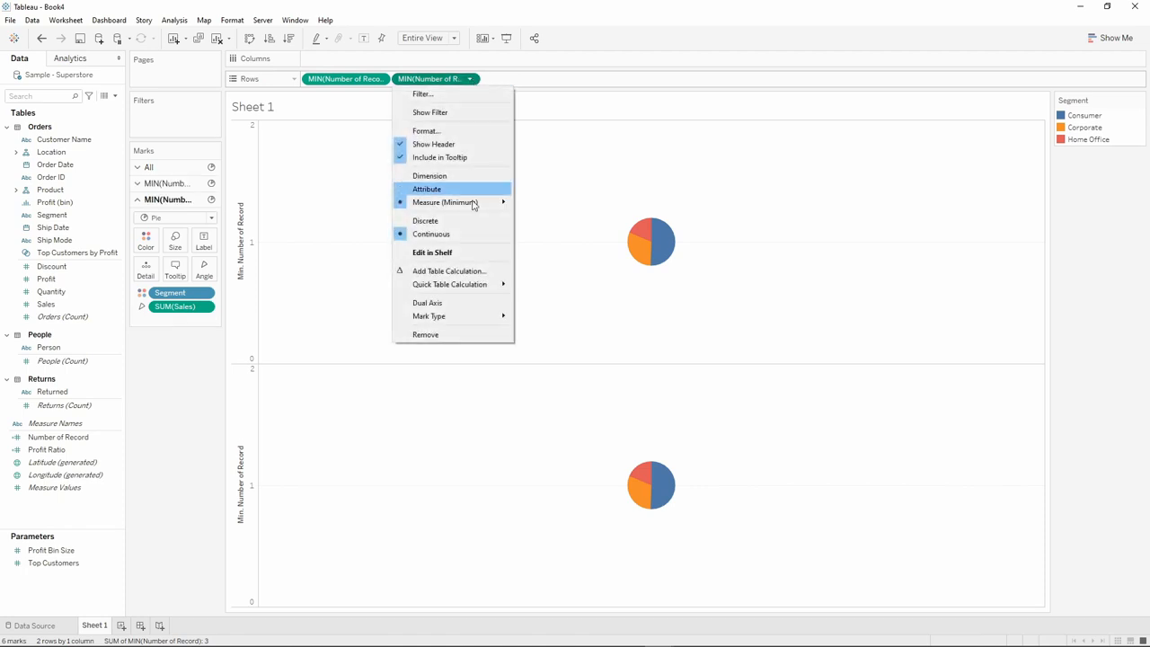
{"action": "mouse_move", "coordinate": [440, 302]}
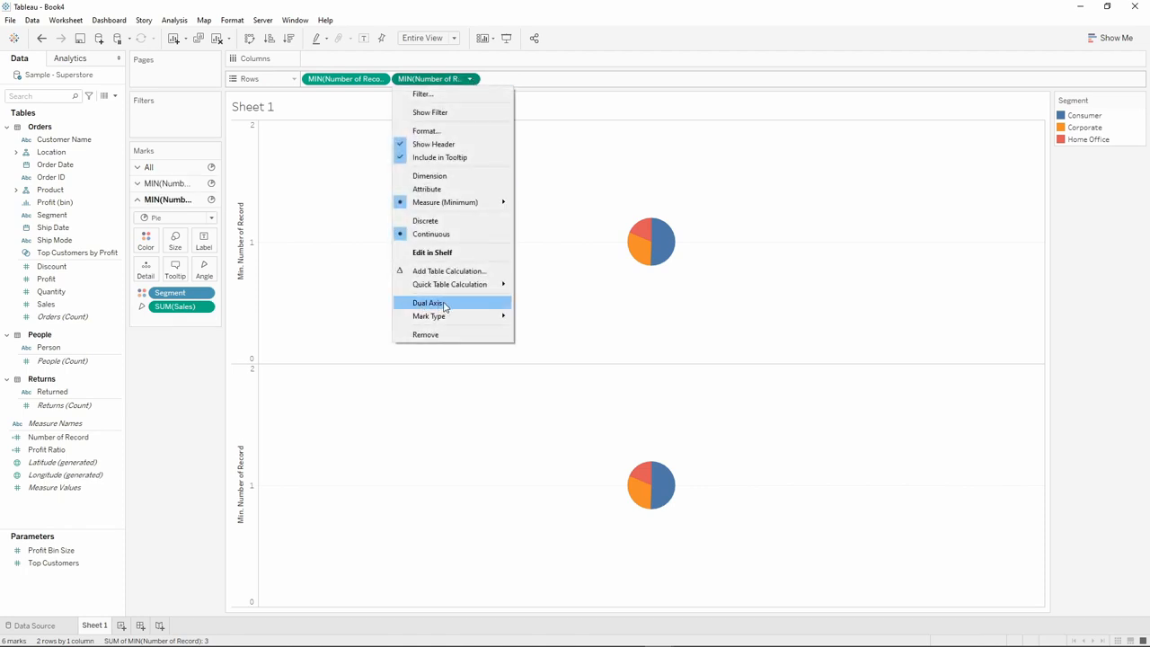
Make the second MIN(Number of Record) a dual axis with synchronized axes
{"action": "left_click", "coordinate": [428, 302]}
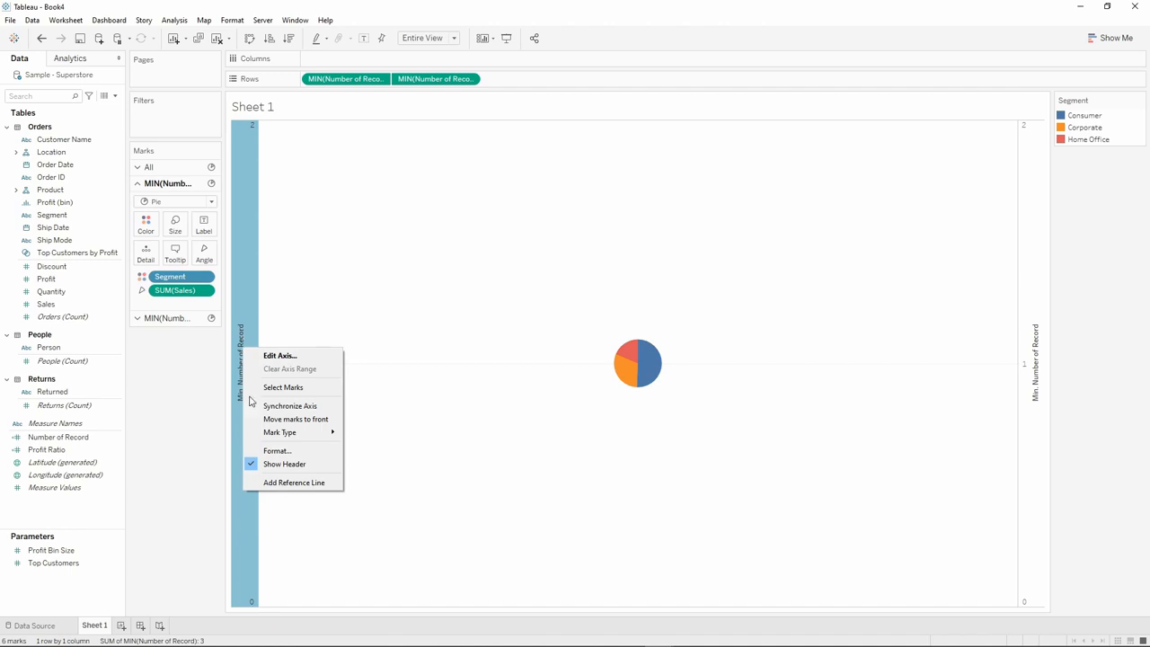
{"action": "left_click", "coordinate": [284, 463]}
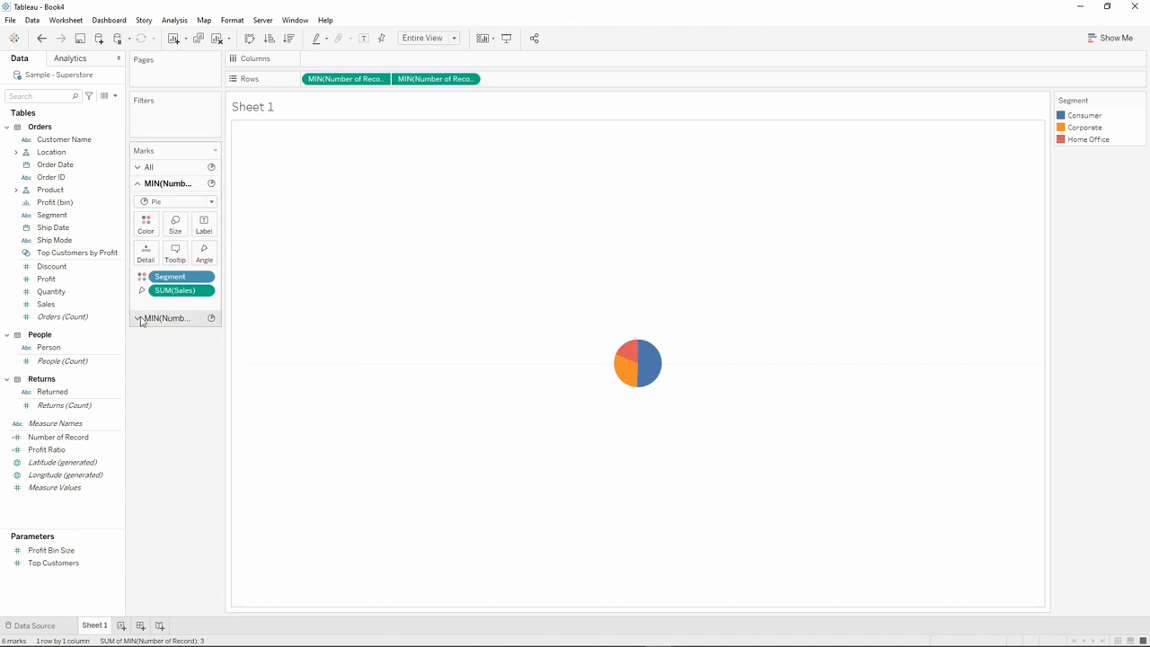
Increase the Segment pie's mark size so a smaller circle sits centred on top
{"action": "left_click", "coordinate": [138, 183]}
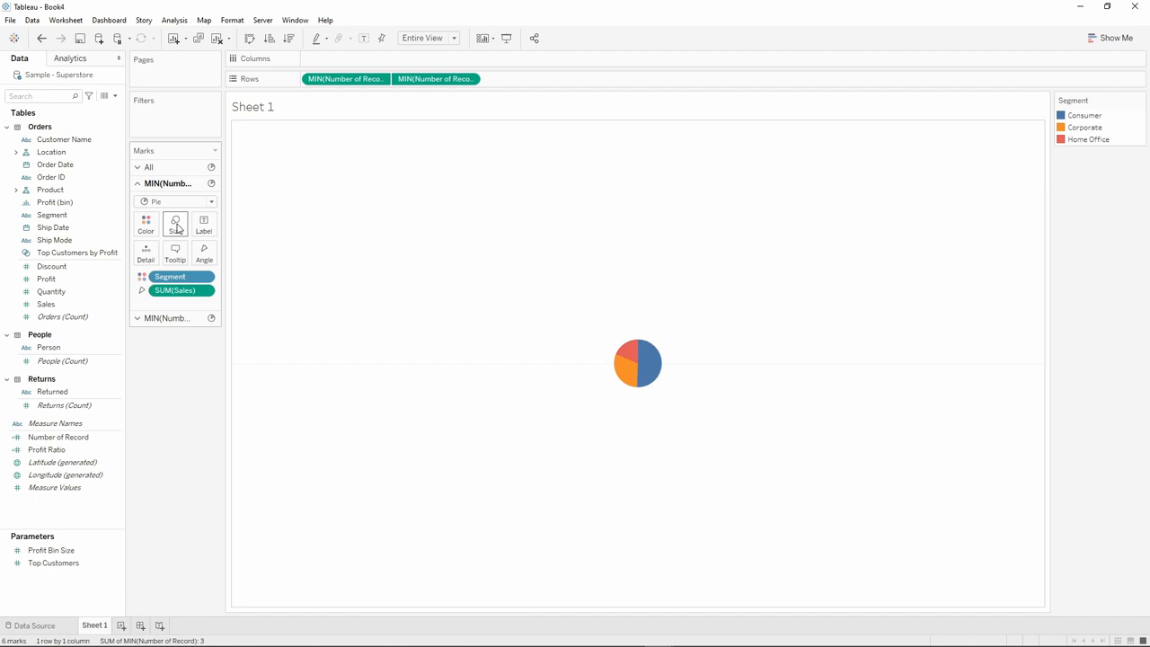
{"action": "left_click", "coordinate": [175, 223]}
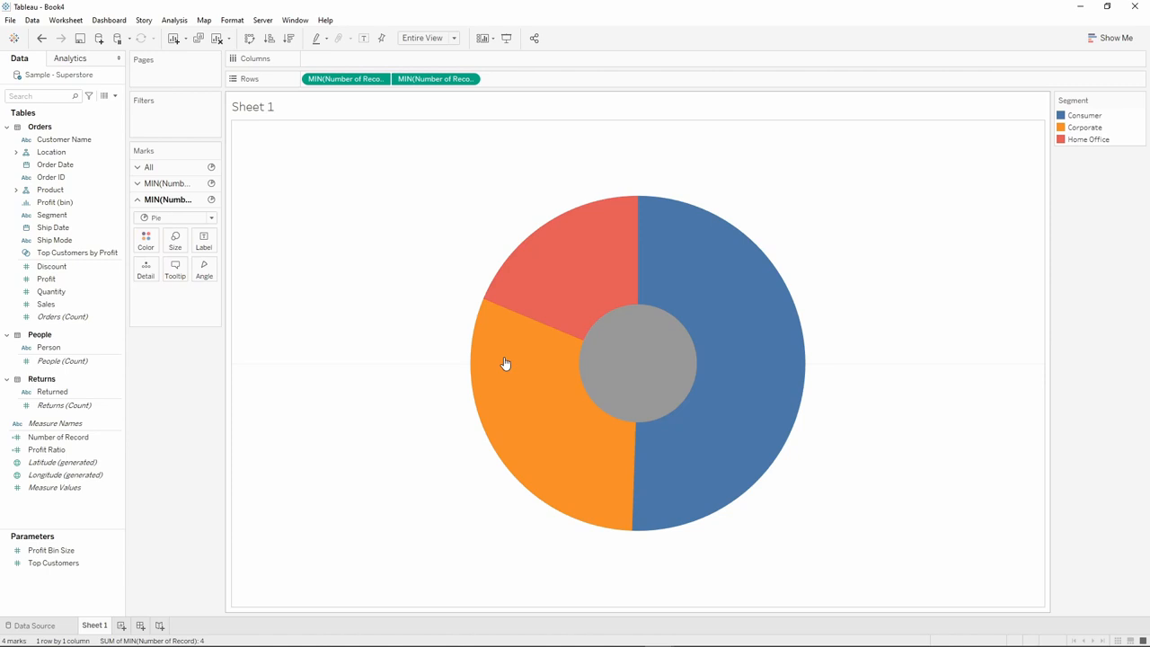
Colour the centre circle white
{"action": "left_click", "coordinate": [145, 240]}
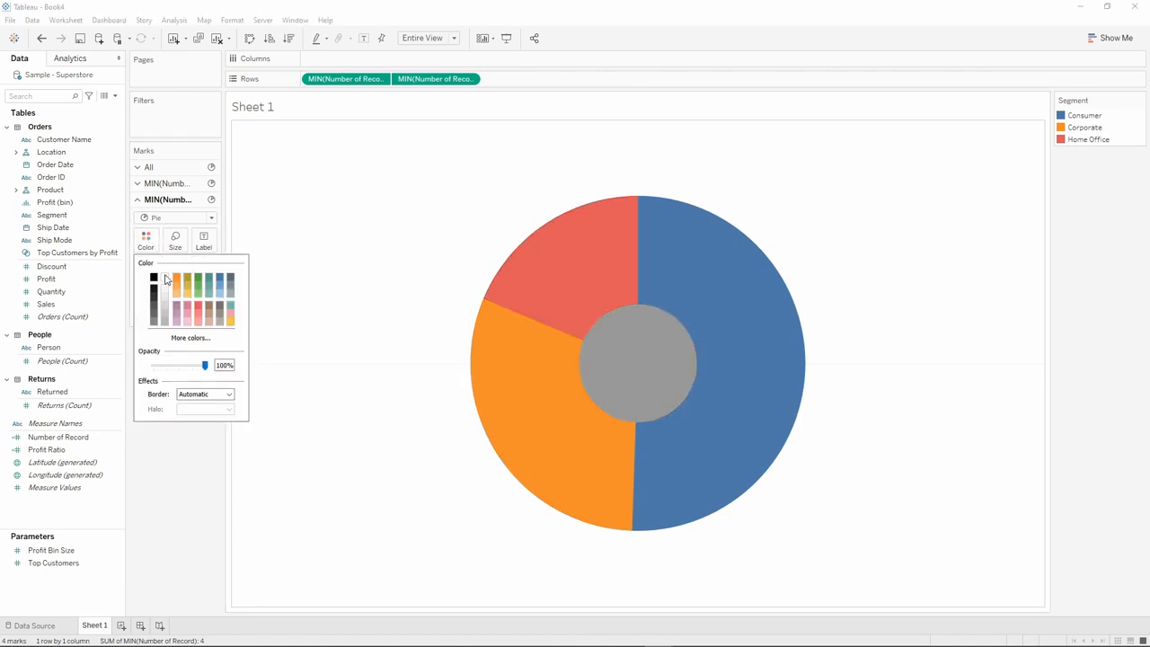
{"action": "left_click", "coordinate": [164, 277]}
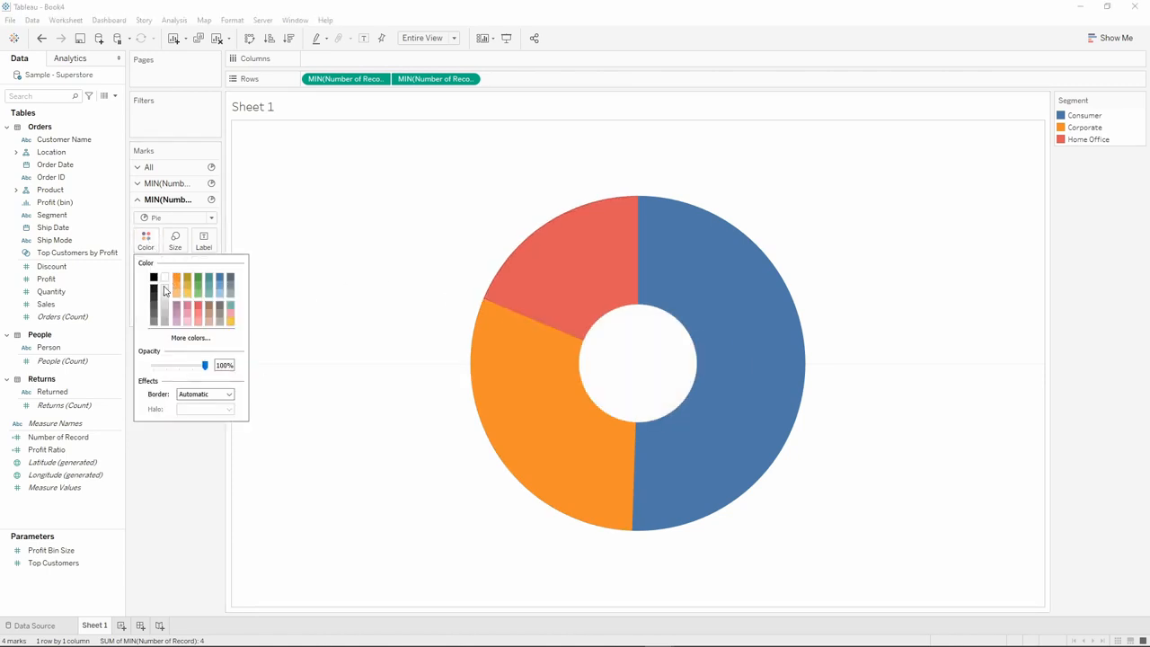
{"action": "left_click", "coordinate": [183, 406]}
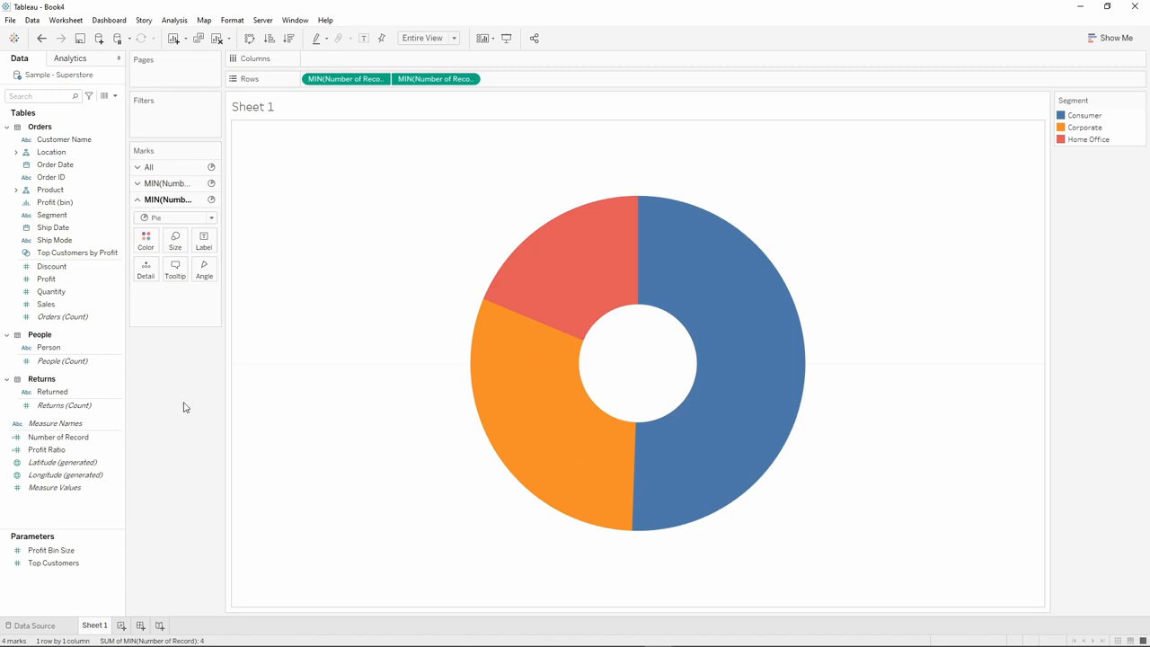
Drag the size slider right to enlarge the white centre circle
{"action": "left_click", "coordinate": [137, 183]}
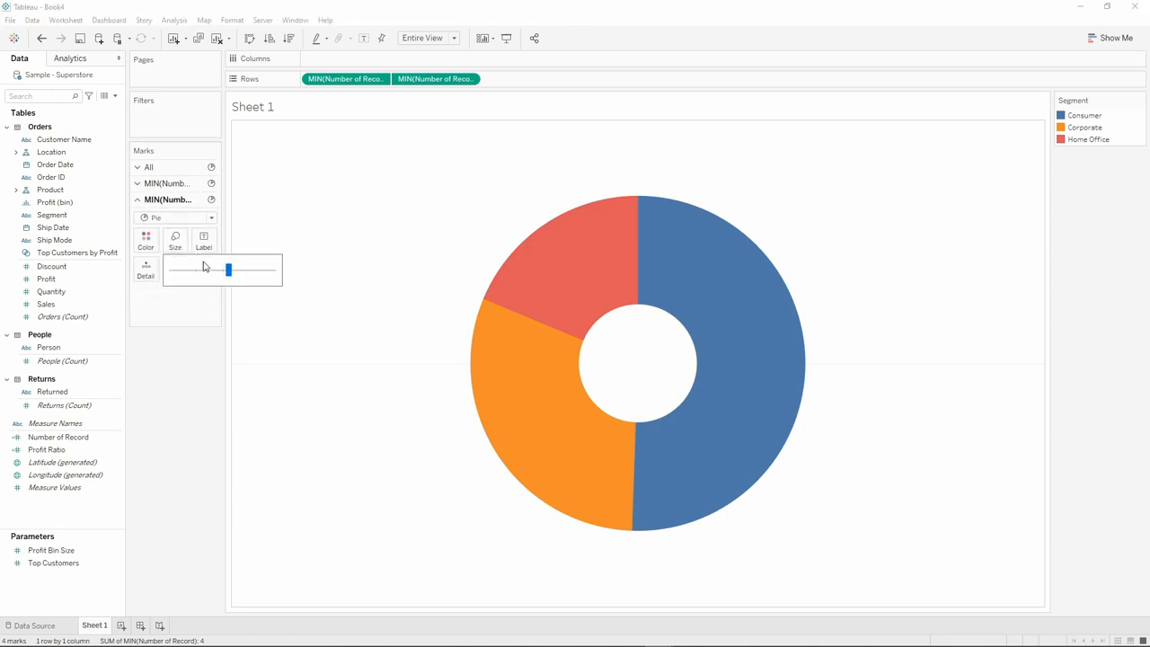
{"action": "left_click_drag", "start_coordinate": [228, 269], "coordinate": [246, 270]}
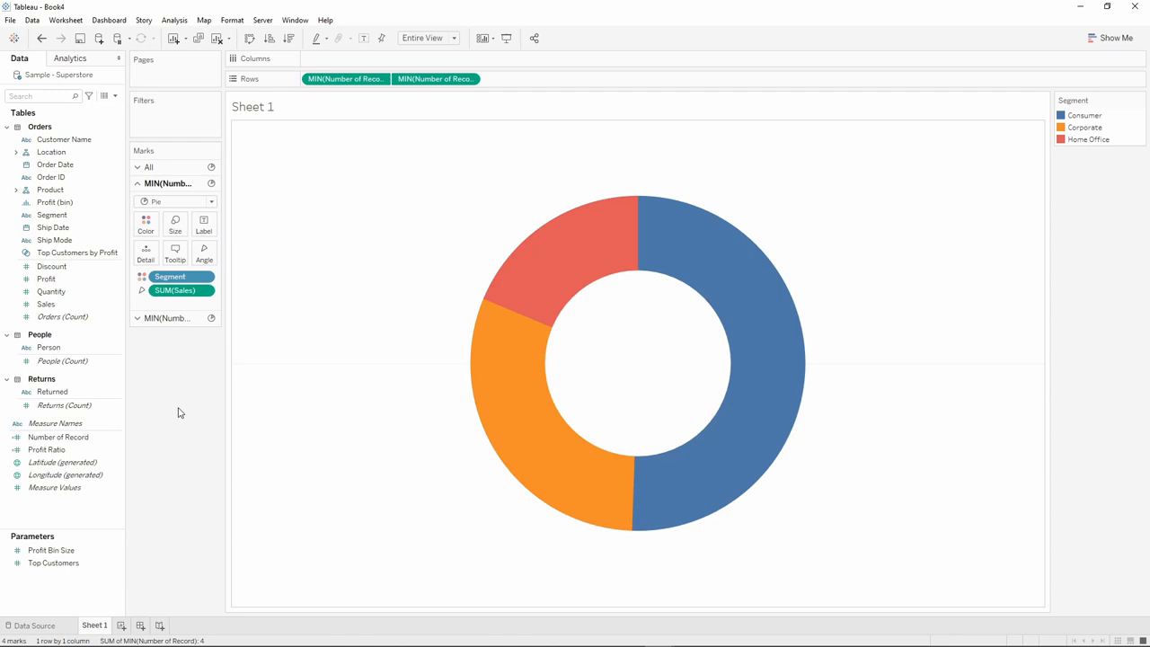
{"action": "mouse_move", "coordinate": [175, 396]}
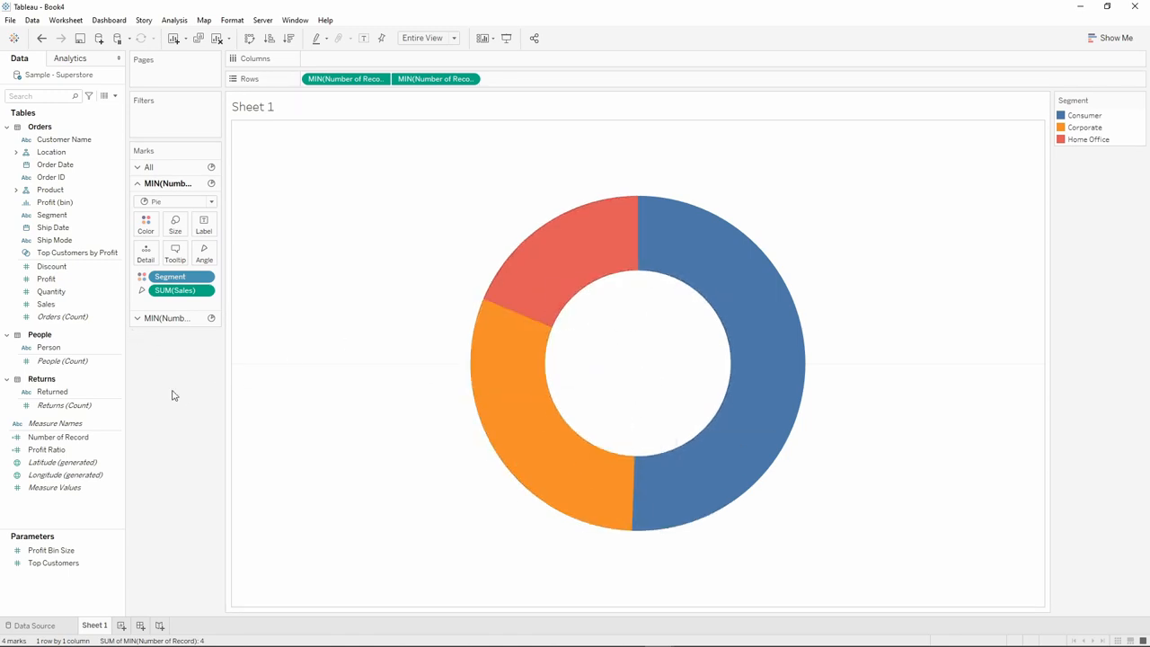
Add Segment names and SUM(Sales) as labels on the donut slices
{"action": "left_click", "coordinate": [51, 291]}
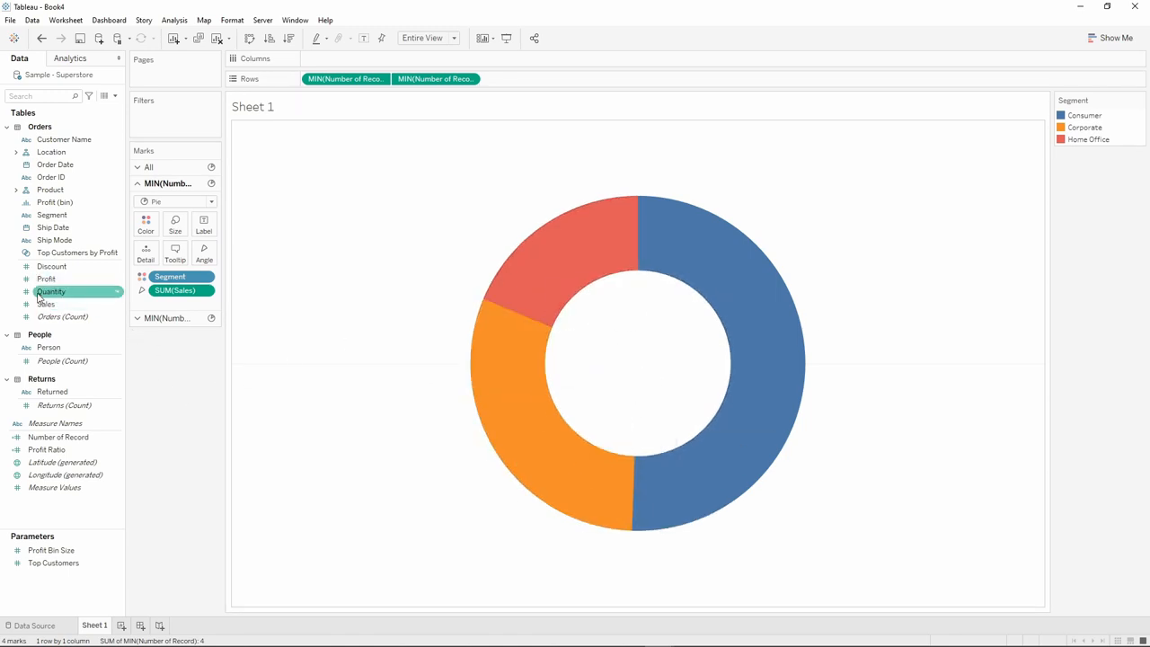
{"action": "left_click", "coordinate": [45, 303]}
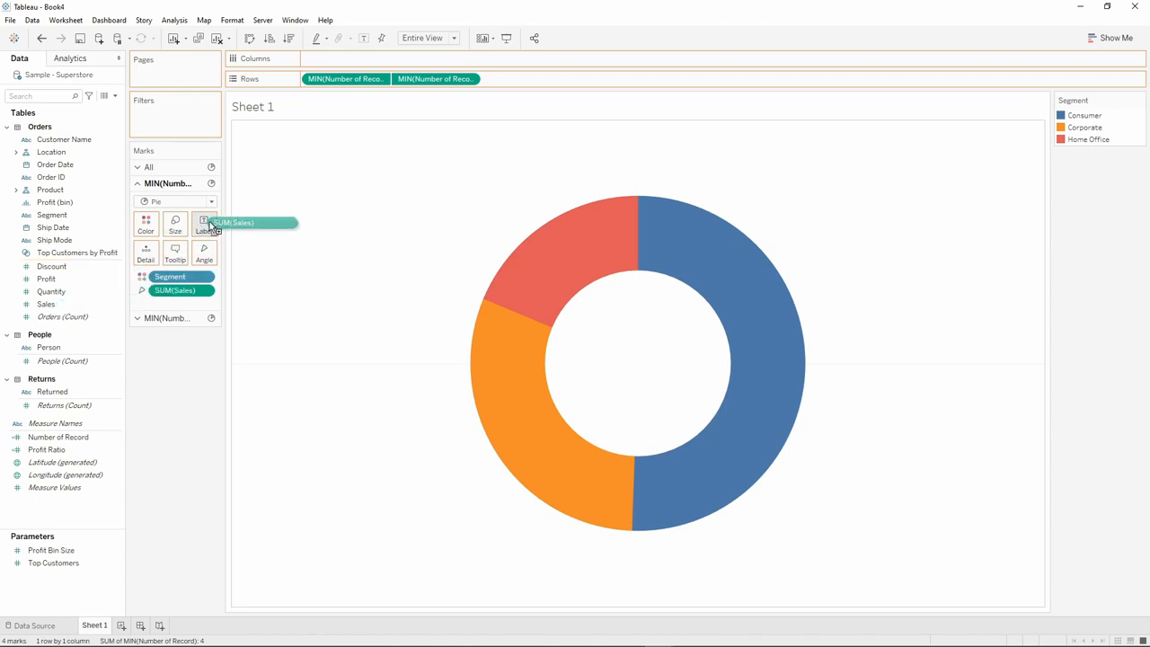
{"action": "left_click_drag", "start_coordinate": [251, 222], "coordinate": [203, 222]}
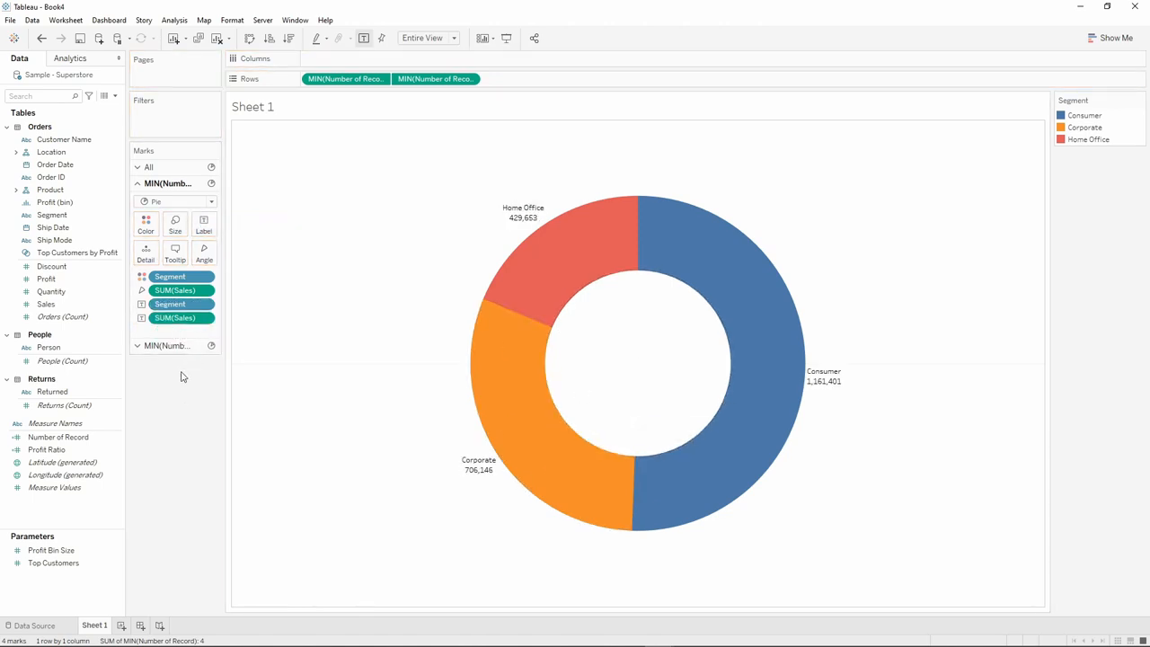
{"action": "left_click", "coordinate": [46, 303]}
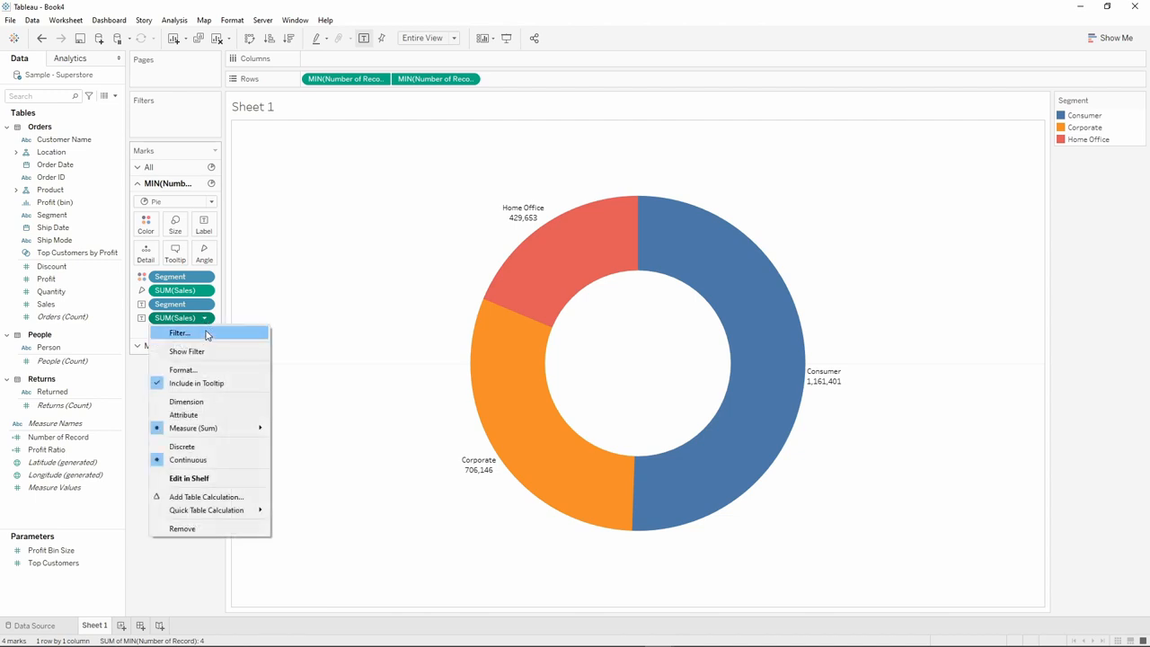
{"action": "mouse_move", "coordinate": [206, 509]}
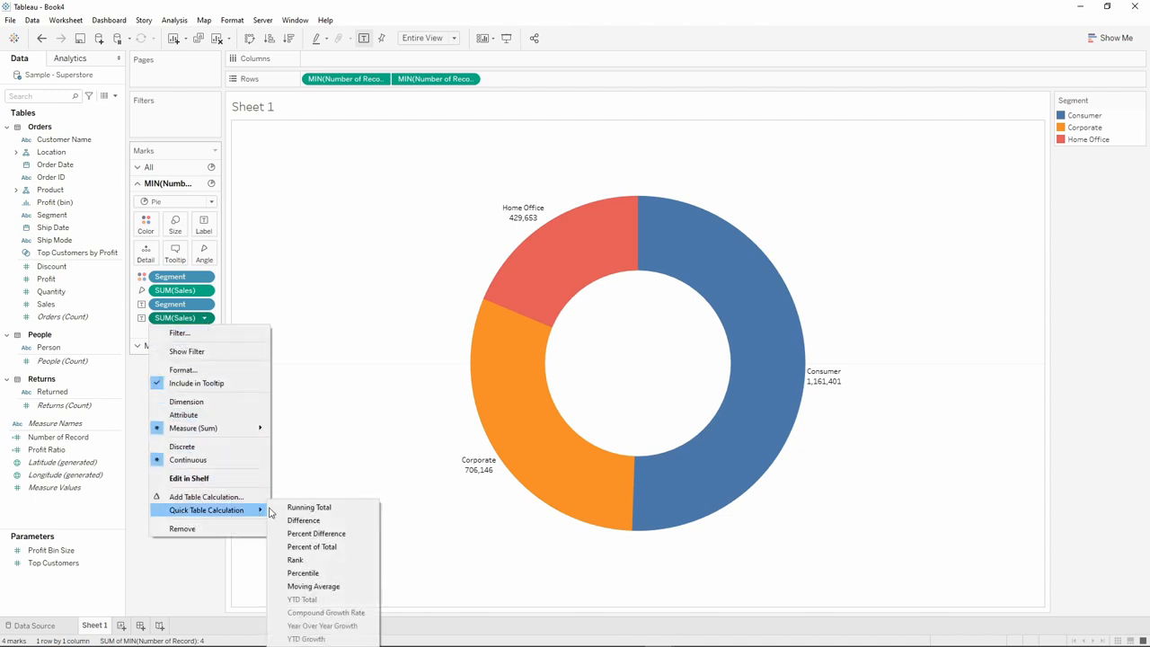
{"action": "mouse_move", "coordinate": [312, 546]}
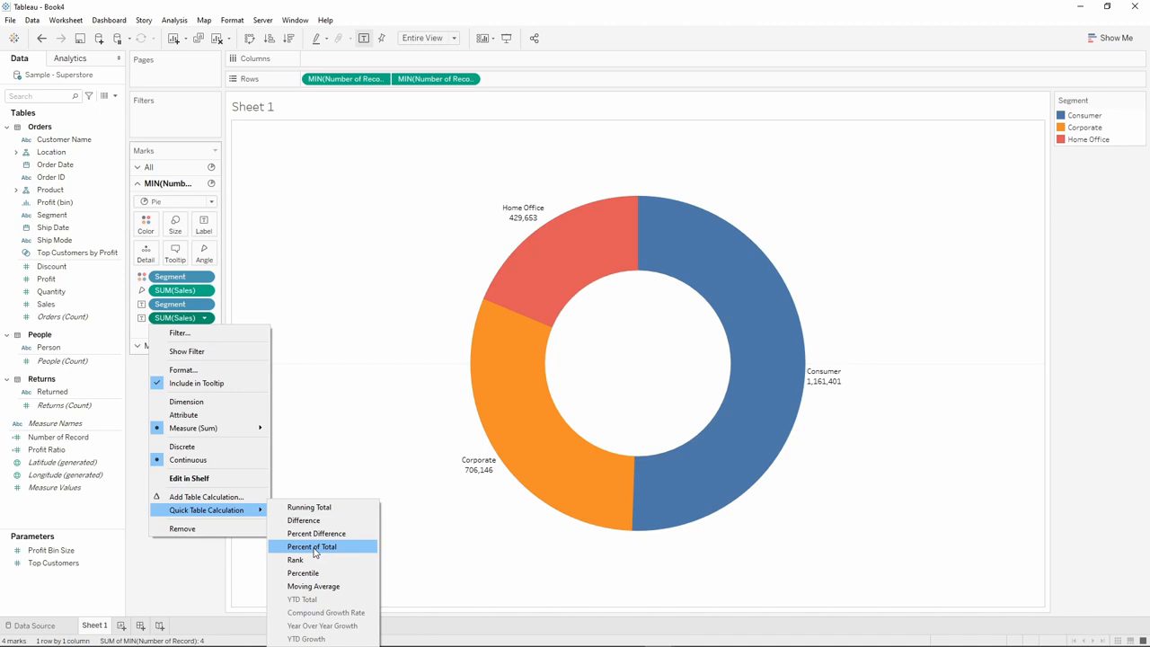
Set the label's SUM(Sales) to Percent of Total quick table calculation
{"action": "left_click", "coordinate": [310, 546]}
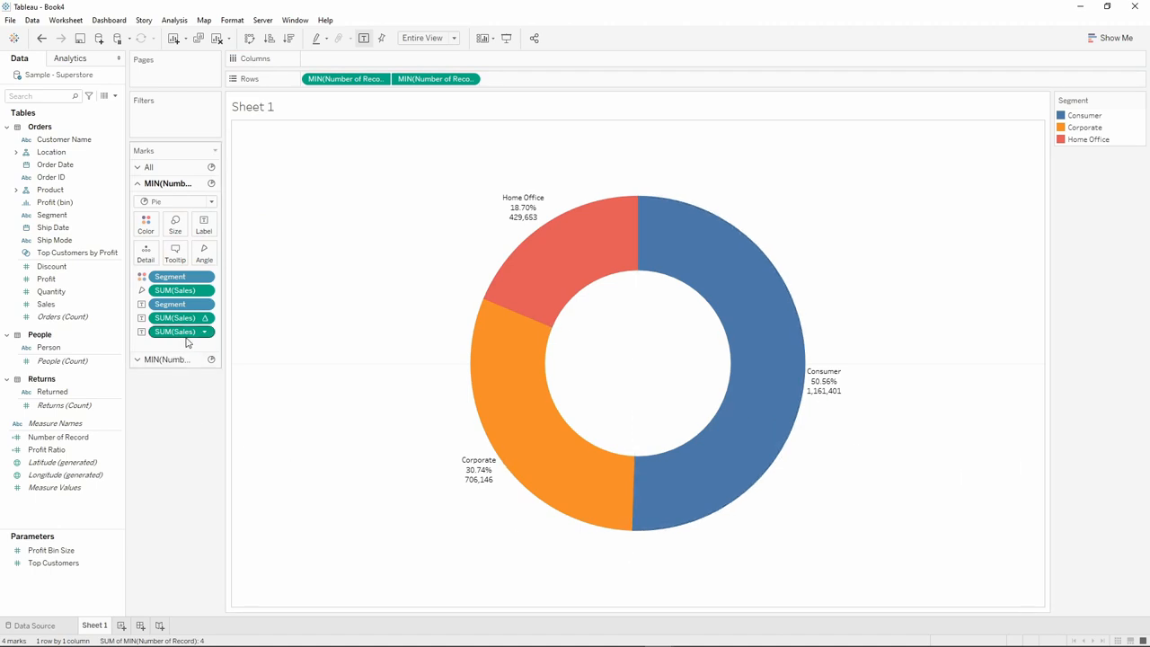
Format the SUM(Sales) label numbers as Standard currency, e.g. $1,161,401.34
{"action": "right_click", "coordinate": [175, 332]}
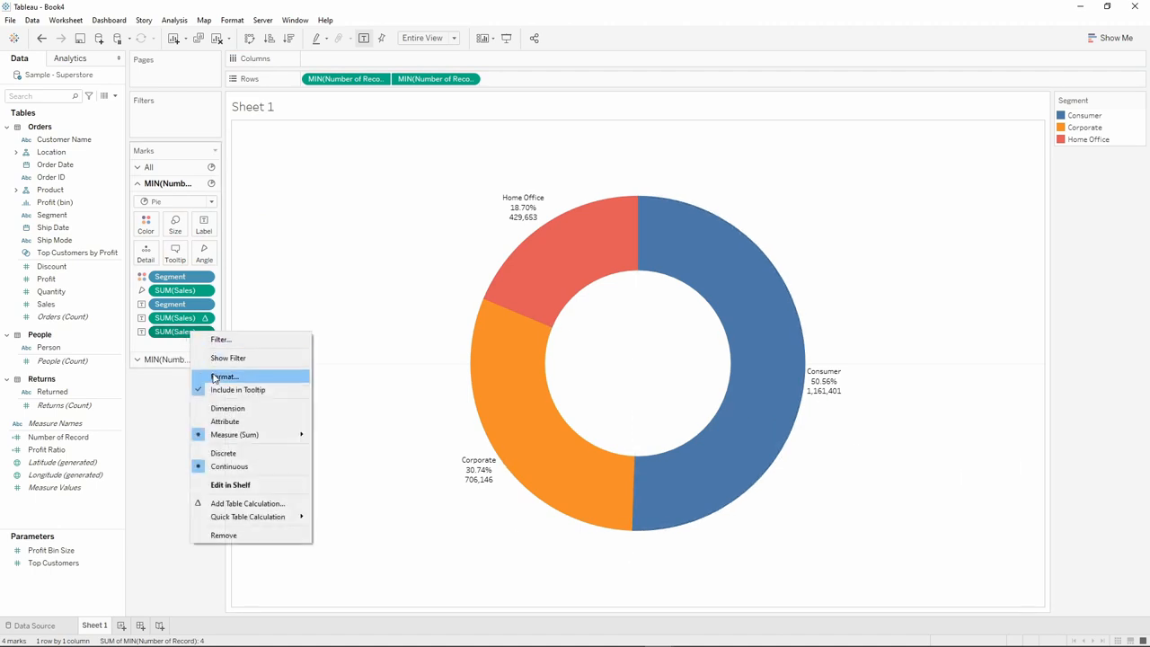
{"action": "left_click", "coordinate": [224, 377]}
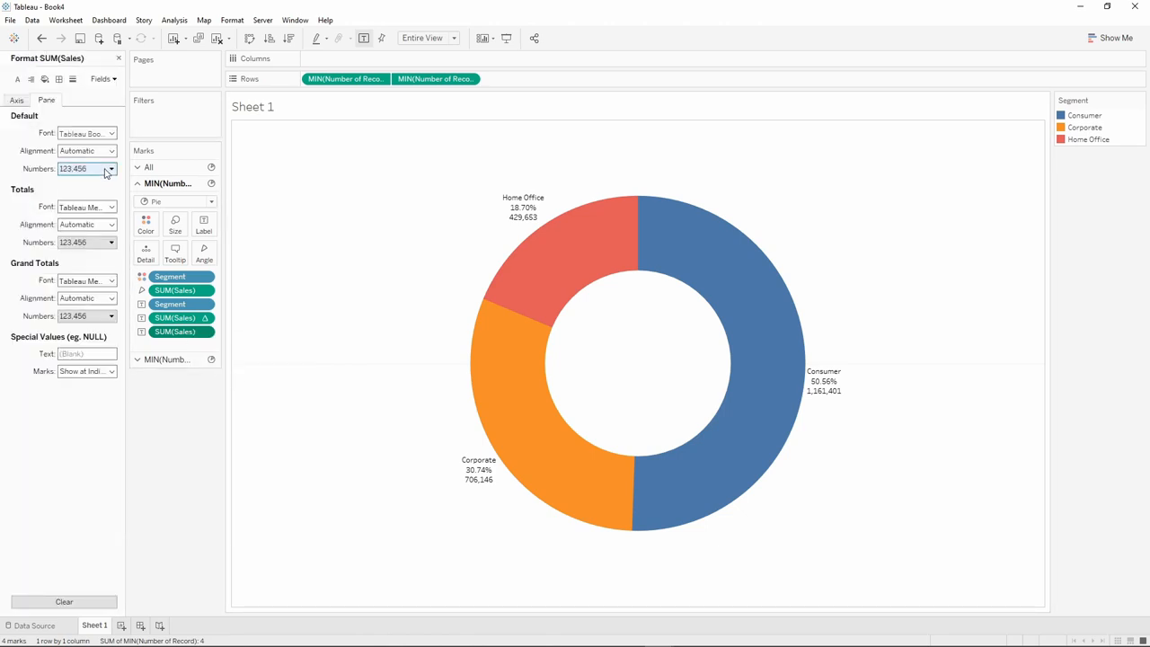
{"action": "left_click", "coordinate": [112, 169]}
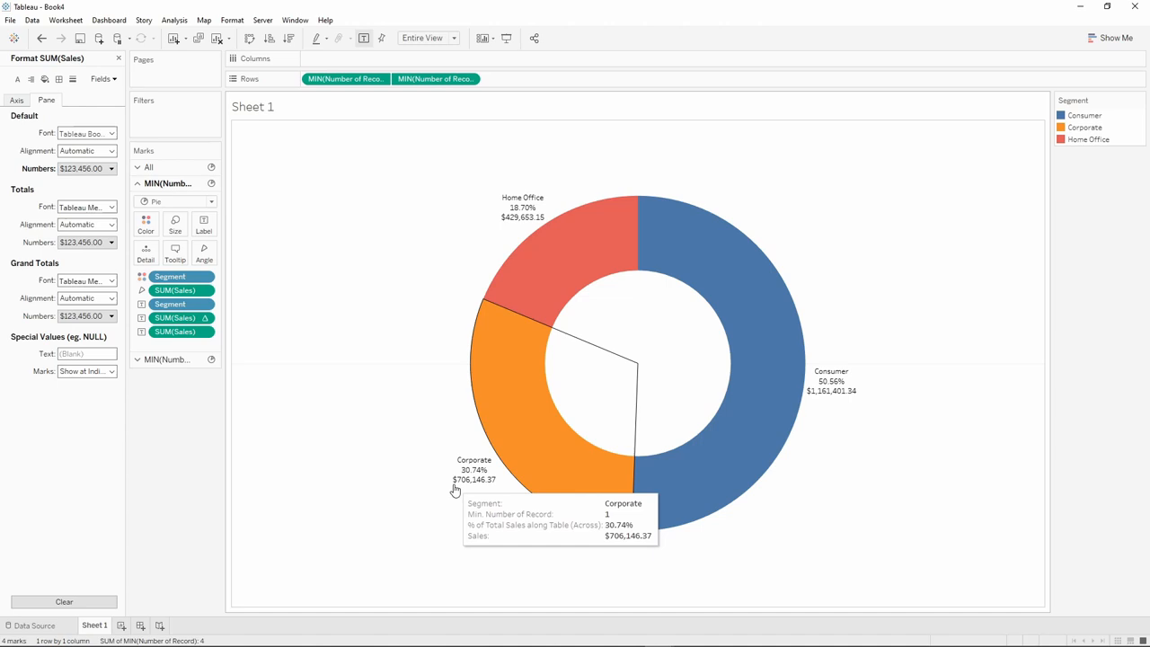
{"action": "mouse_move", "coordinate": [177, 440]}
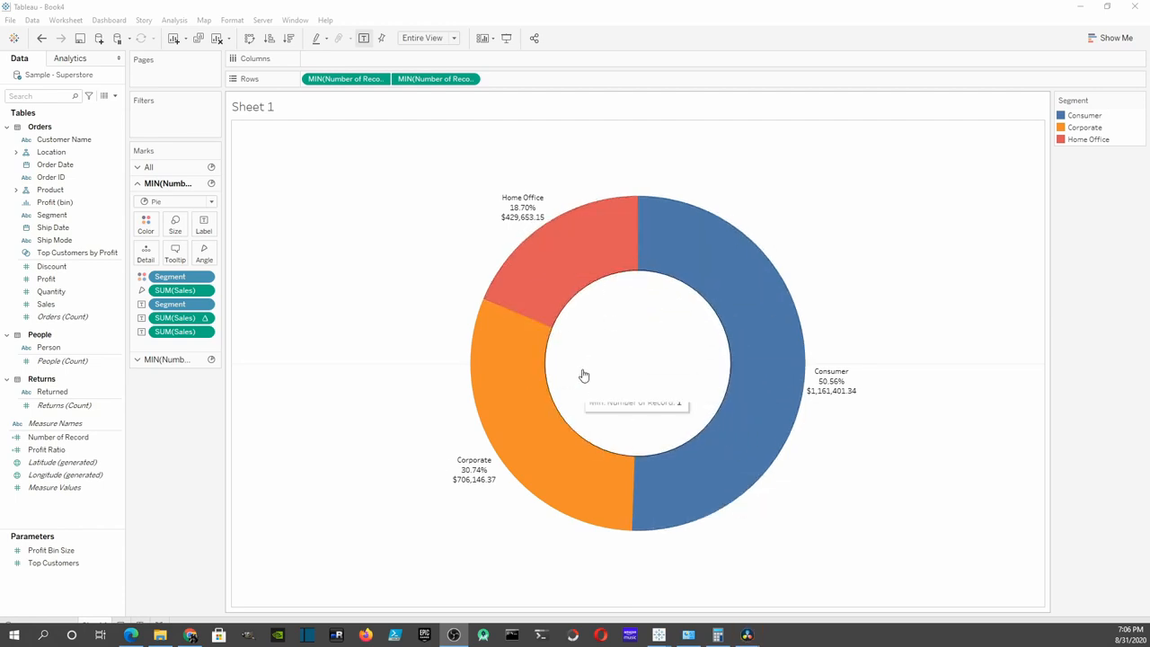
{"action": "mouse_move", "coordinate": [245, 454]}
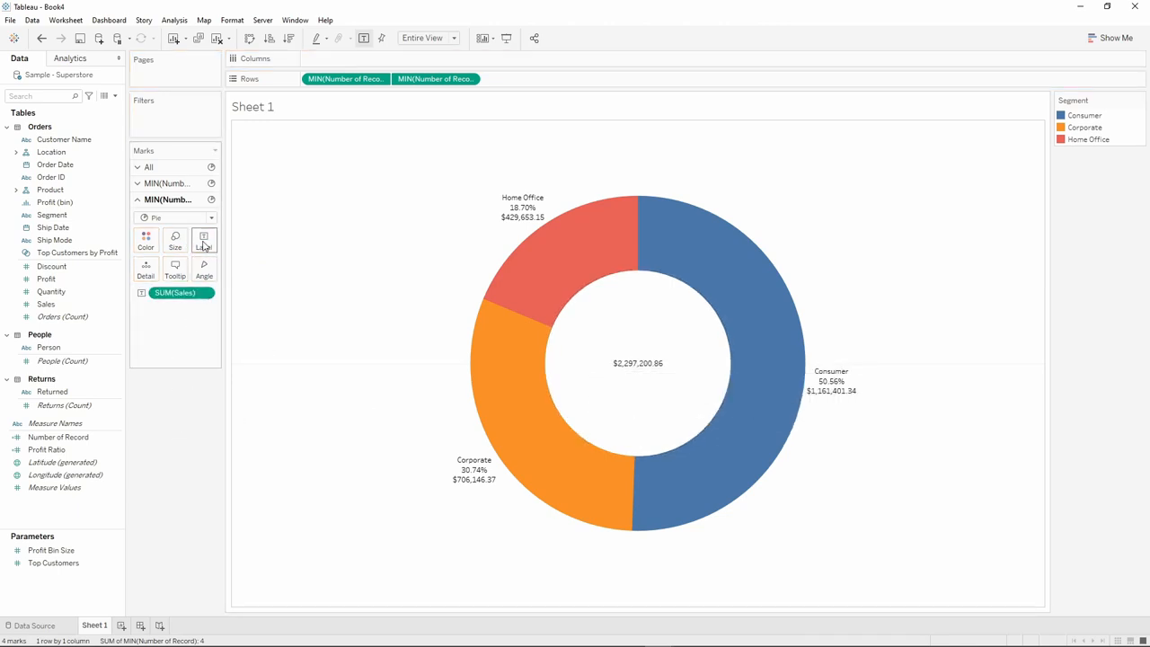
Edit the centre label to bold size-14 'Total:' above <SUM(Sales)>, showing $2,297,200.86
{"action": "left_click", "coordinate": [204, 240]}
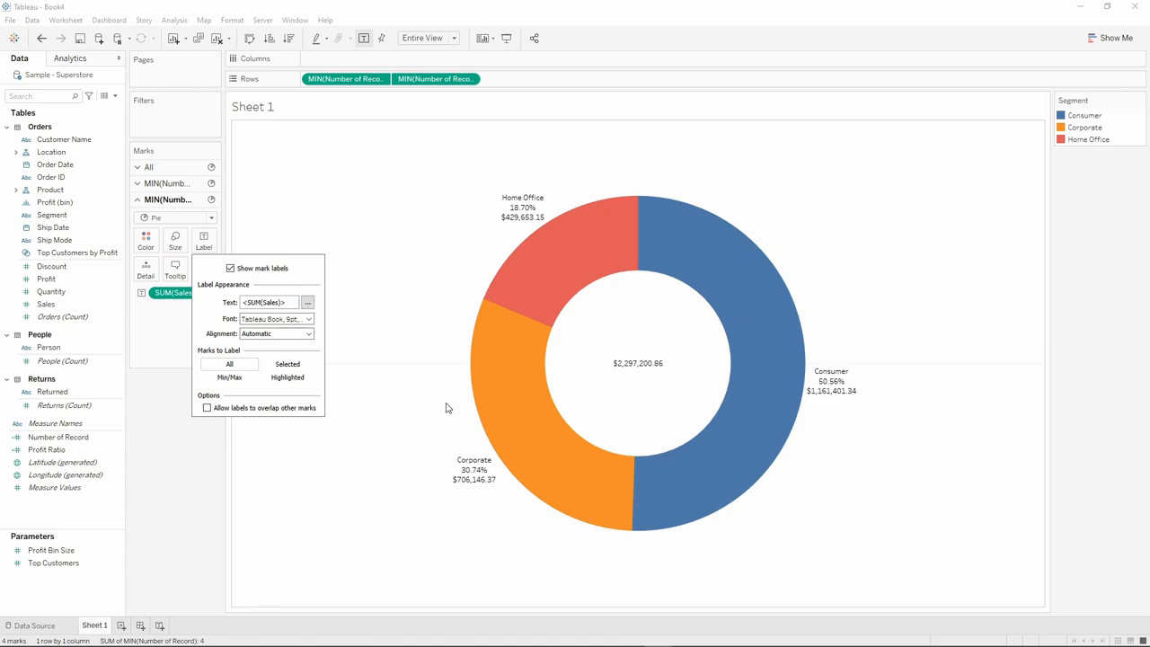
{"action": "left_click", "coordinate": [308, 301]}
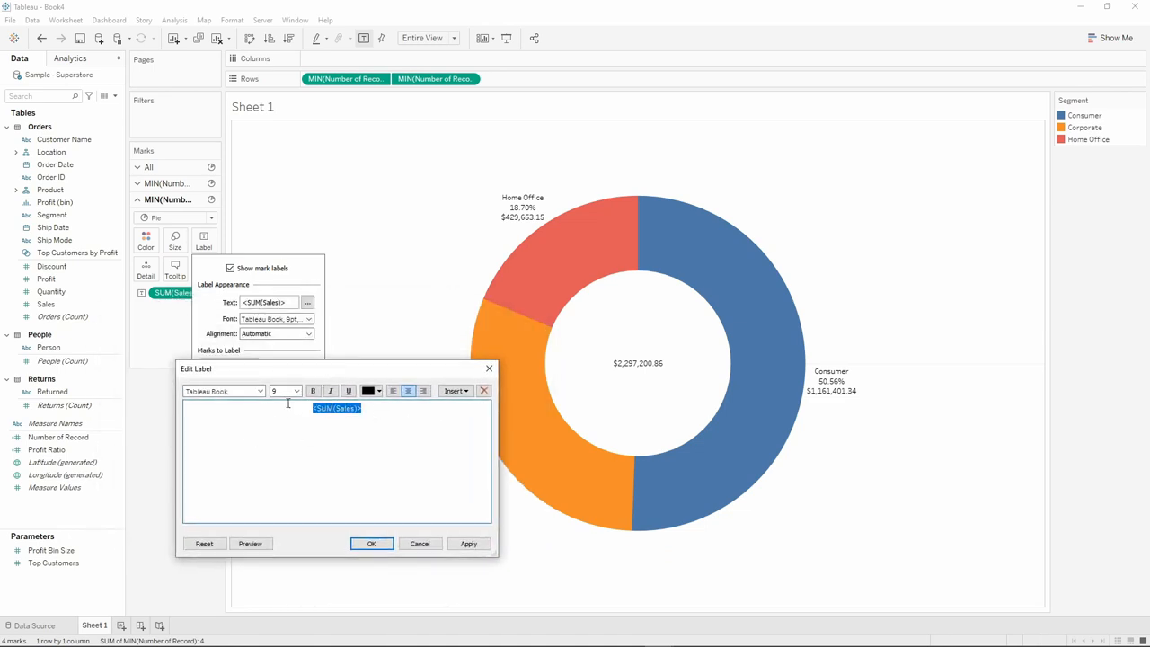
{"action": "left_click", "coordinate": [295, 390]}
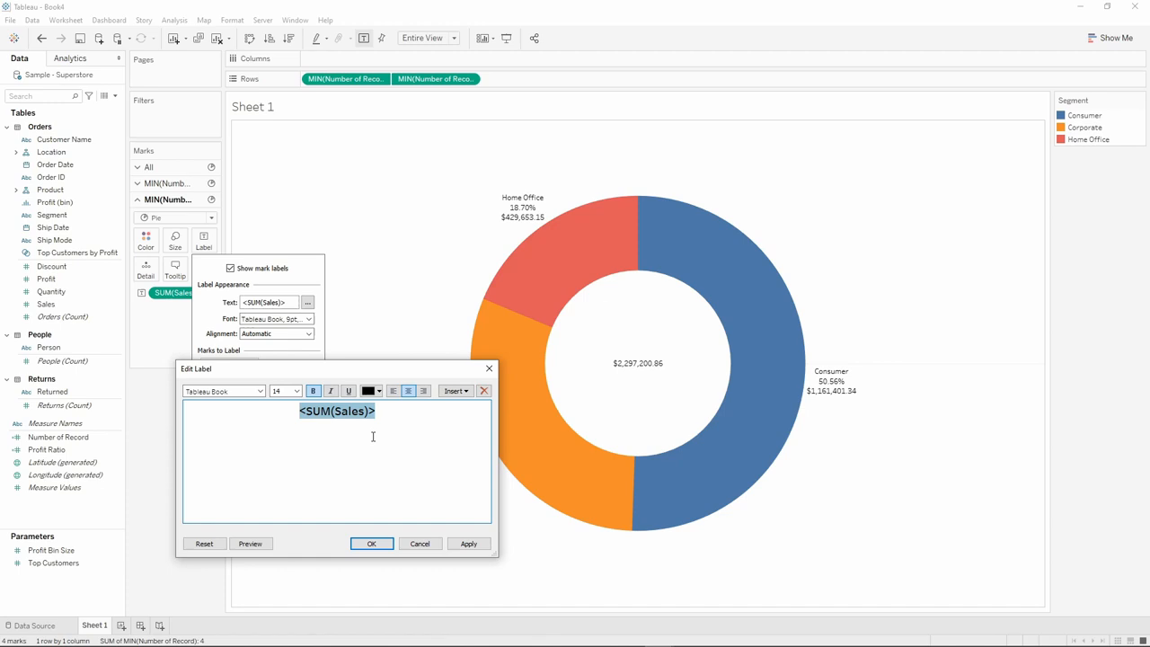
{"action": "type", "text": "Total:"}
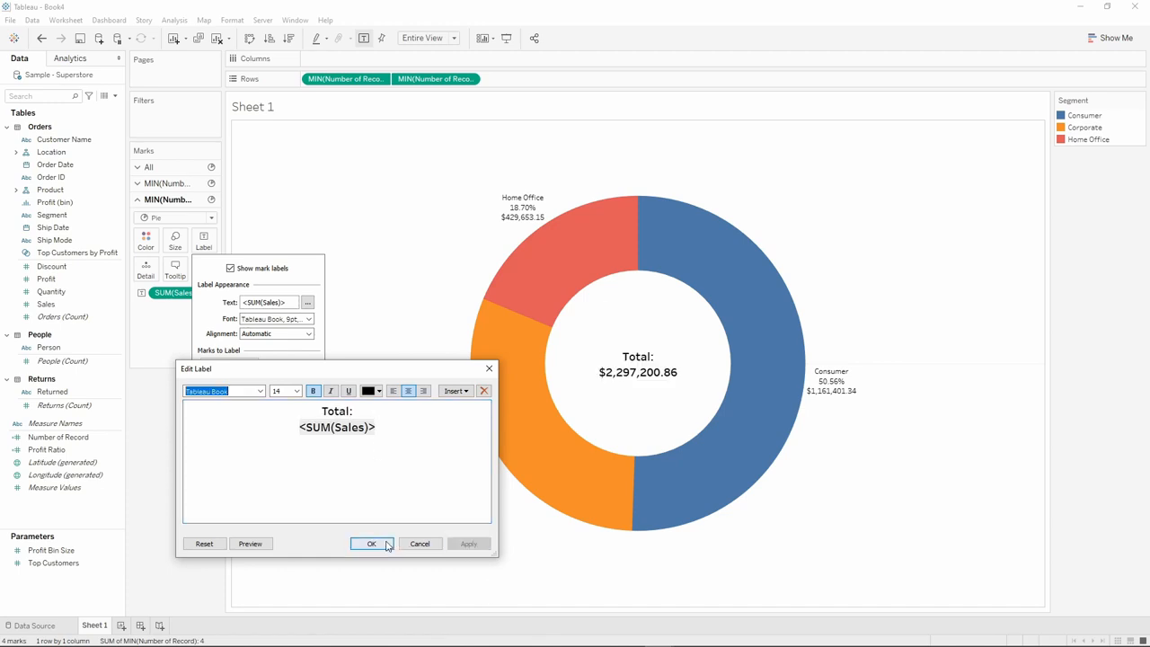
{"action": "left_click", "coordinate": [372, 543]}
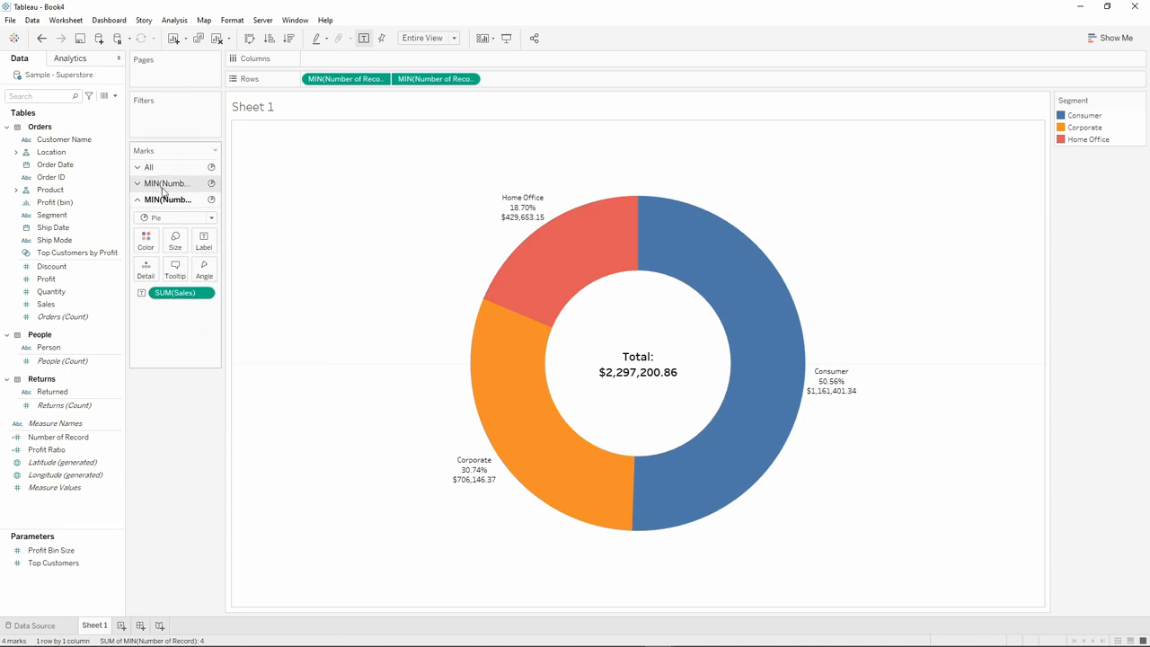